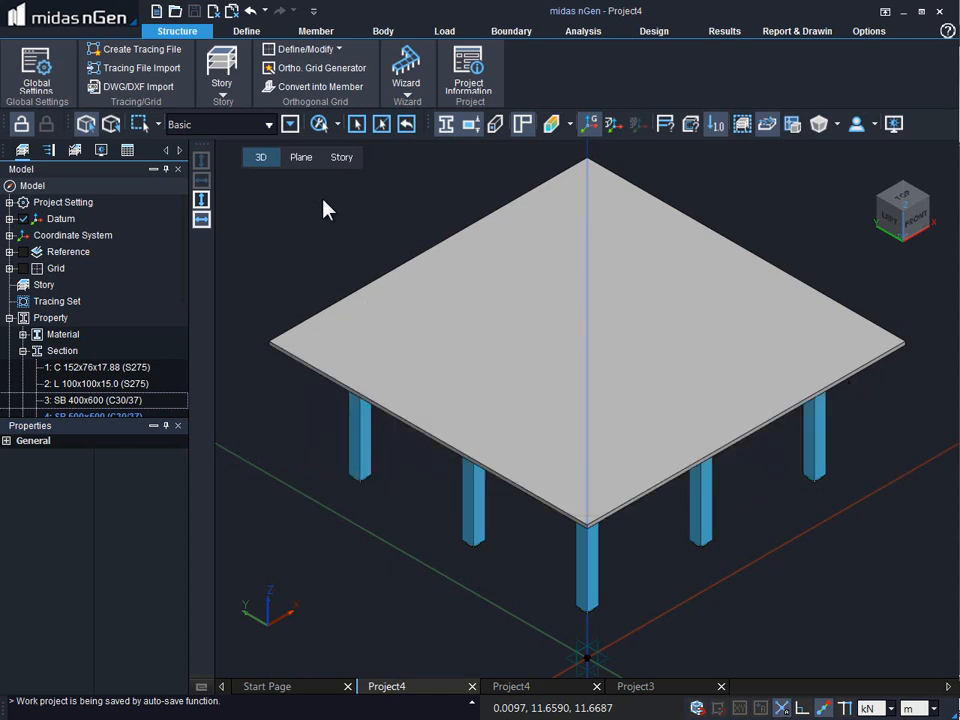
Start a point body from the Body tab's Sketch tools, ready for coordinate entry
click(384, 32)
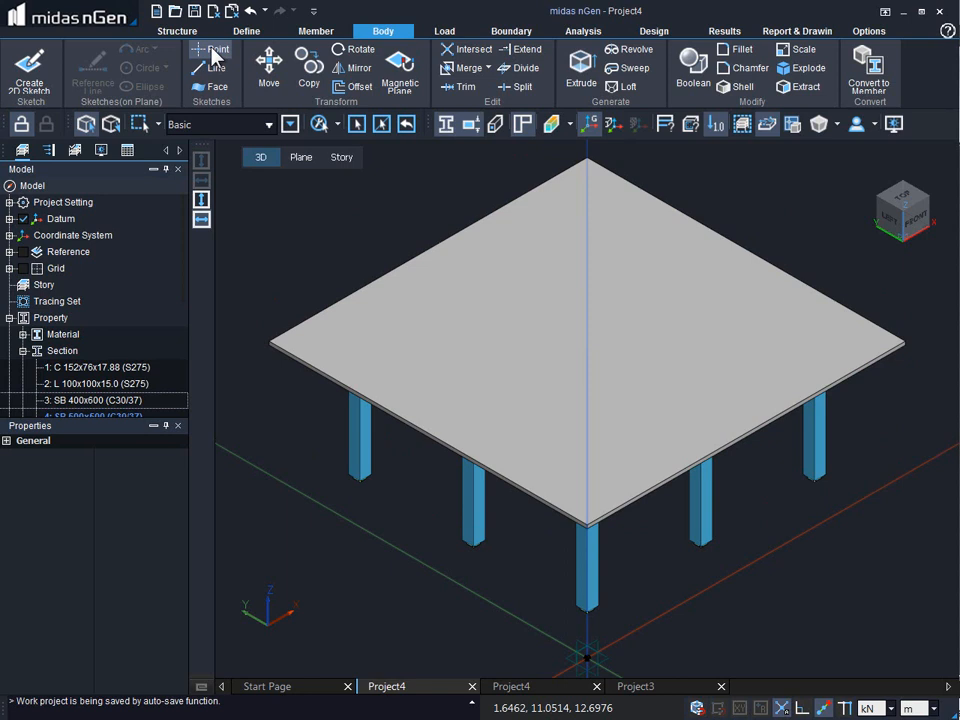
click(220, 50)
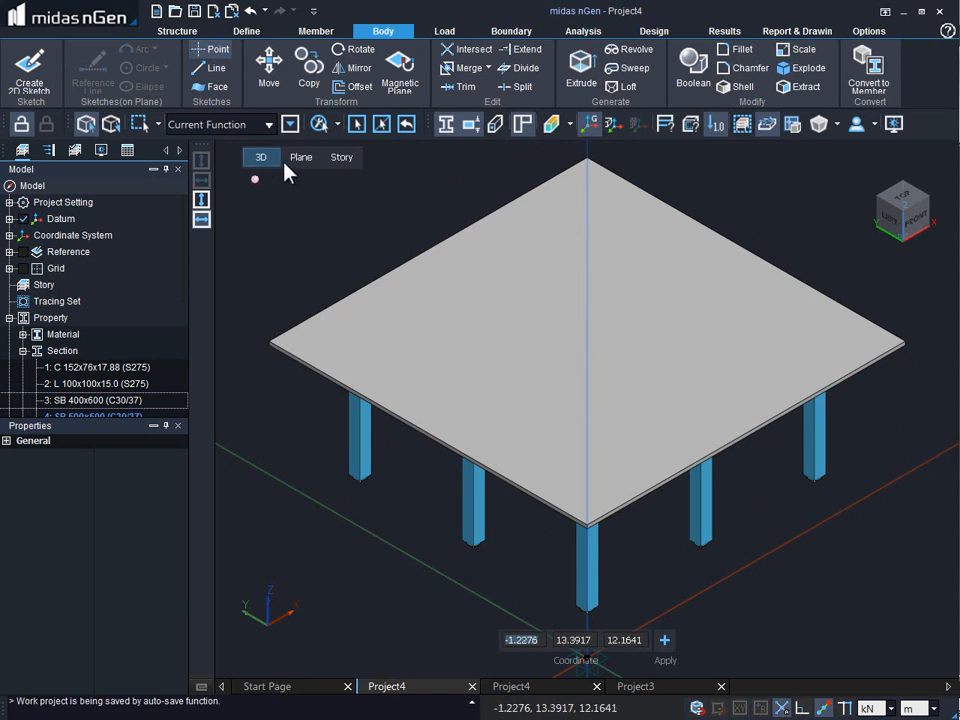
Set the view to Top, looking straight down at the slab's work plane and placed points
click(300, 156)
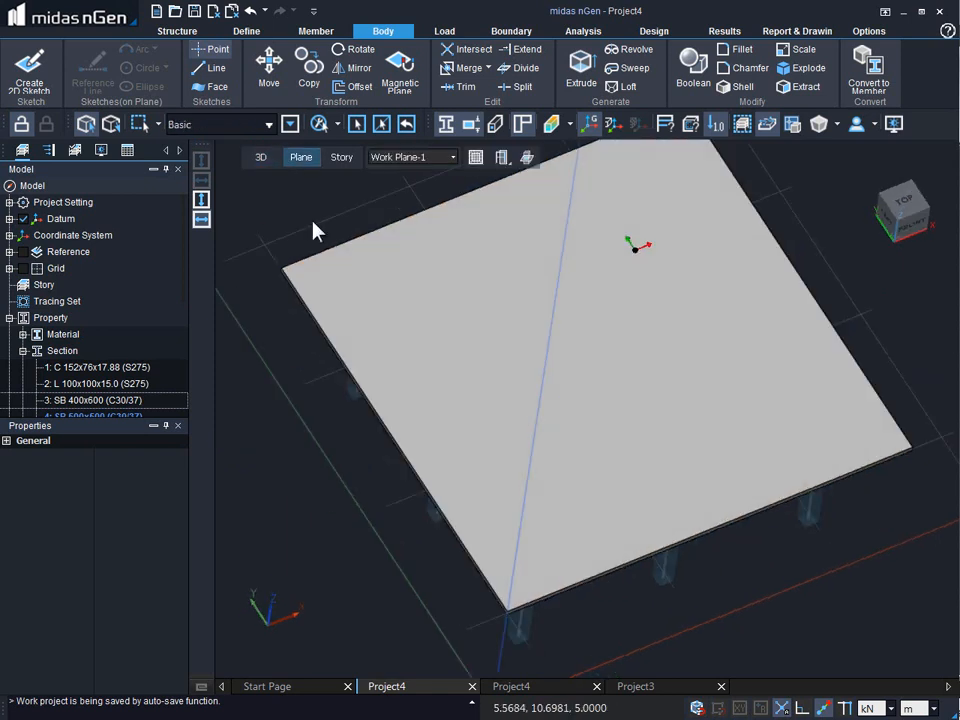
click(218, 48)
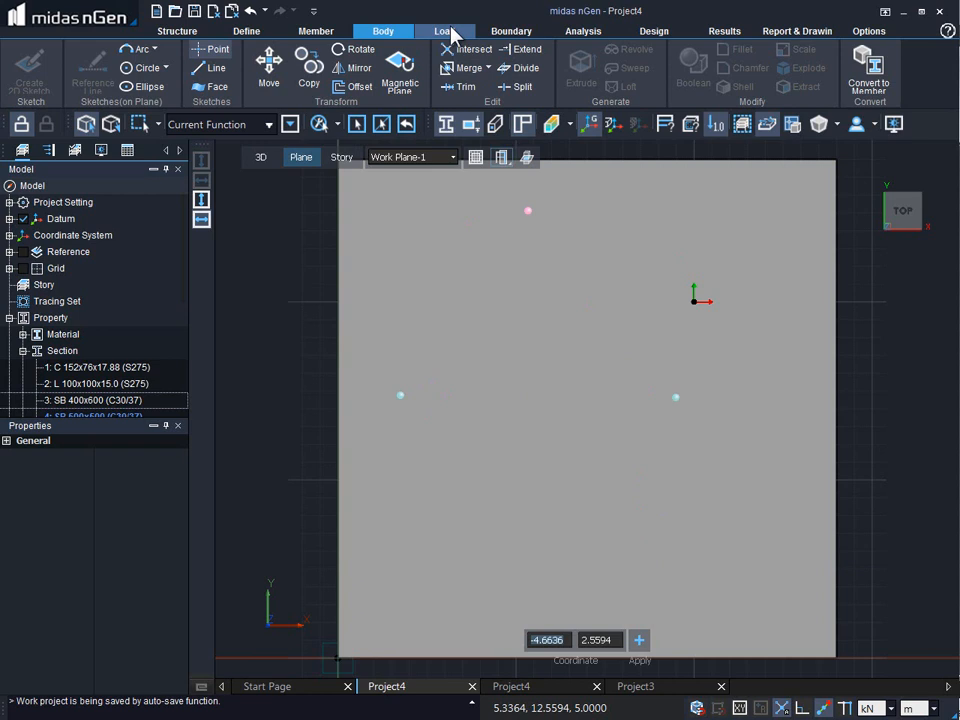
Apply a point load of FZ = -10 kN to one point on the slab
click(444, 32)
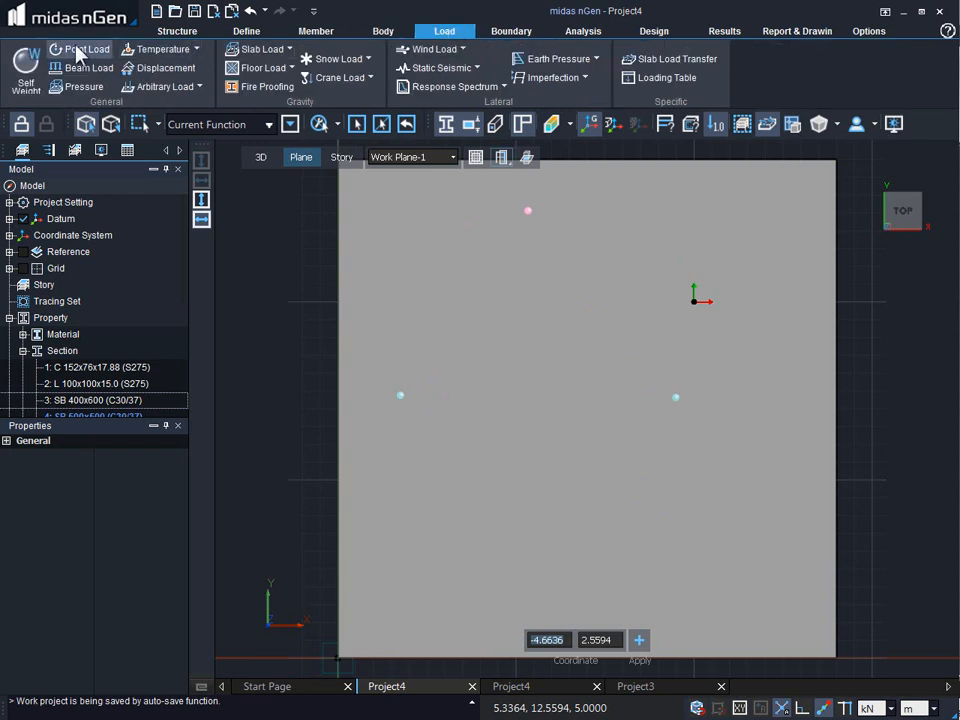
click(88, 48)
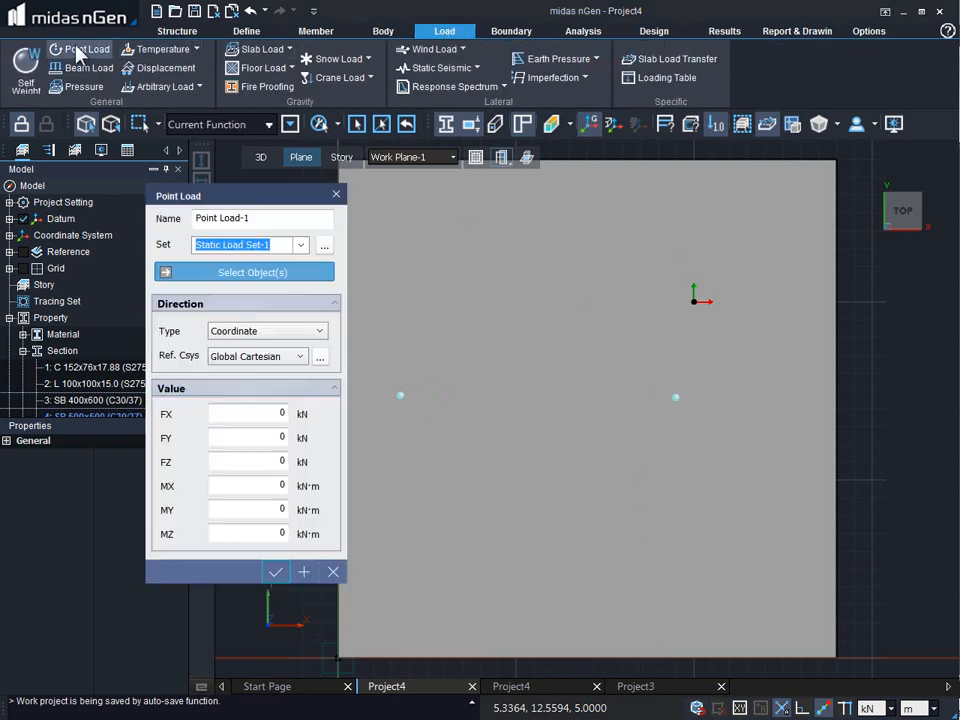
mouse_move(404, 402)
text(-10)
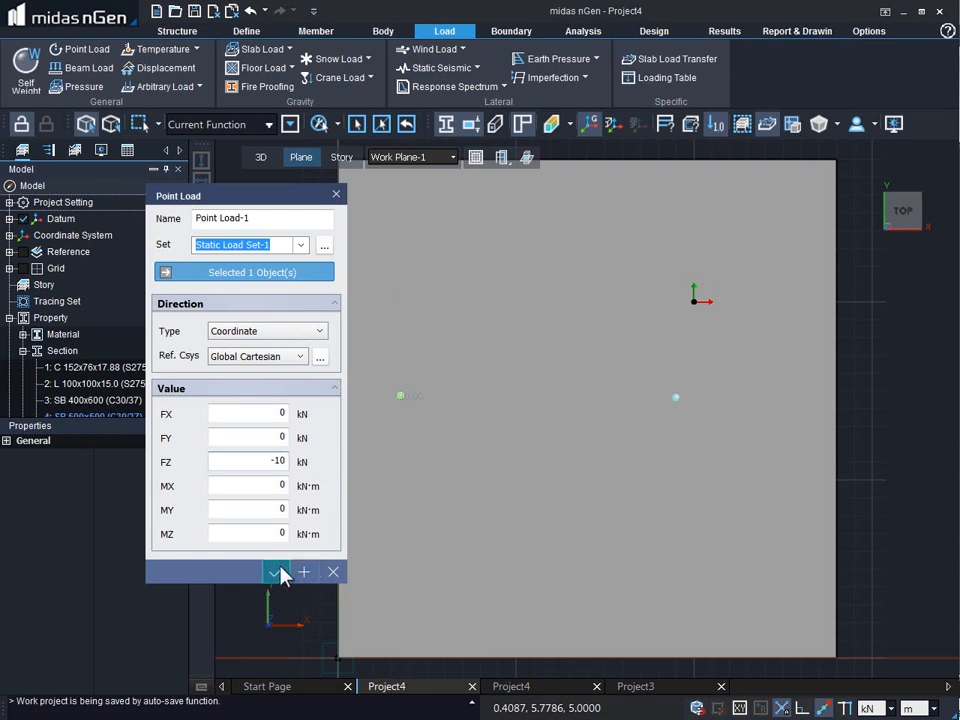
click(272, 572)
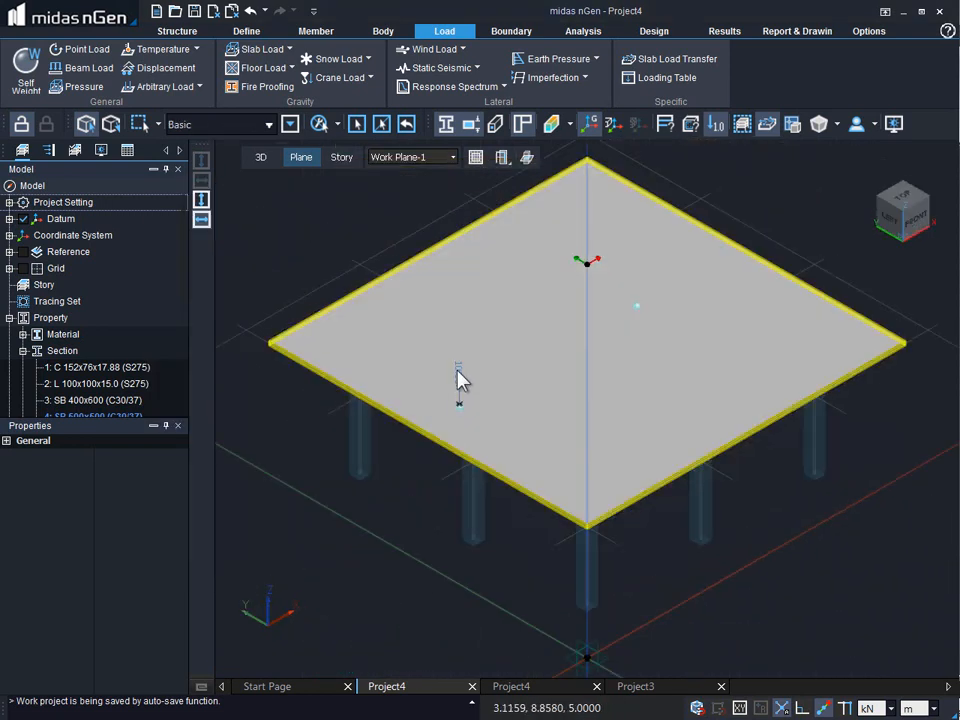
mouse_move(462, 410)
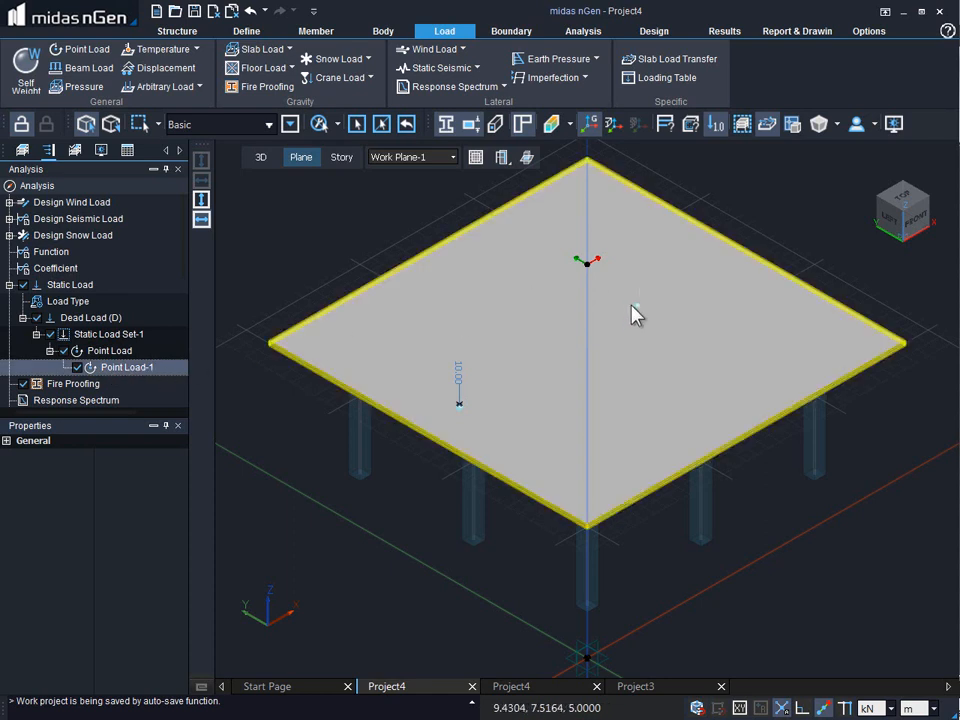
Bring up the Arbitrary Load options after Point Load-1 shows in the analysis tree
click(162, 86)
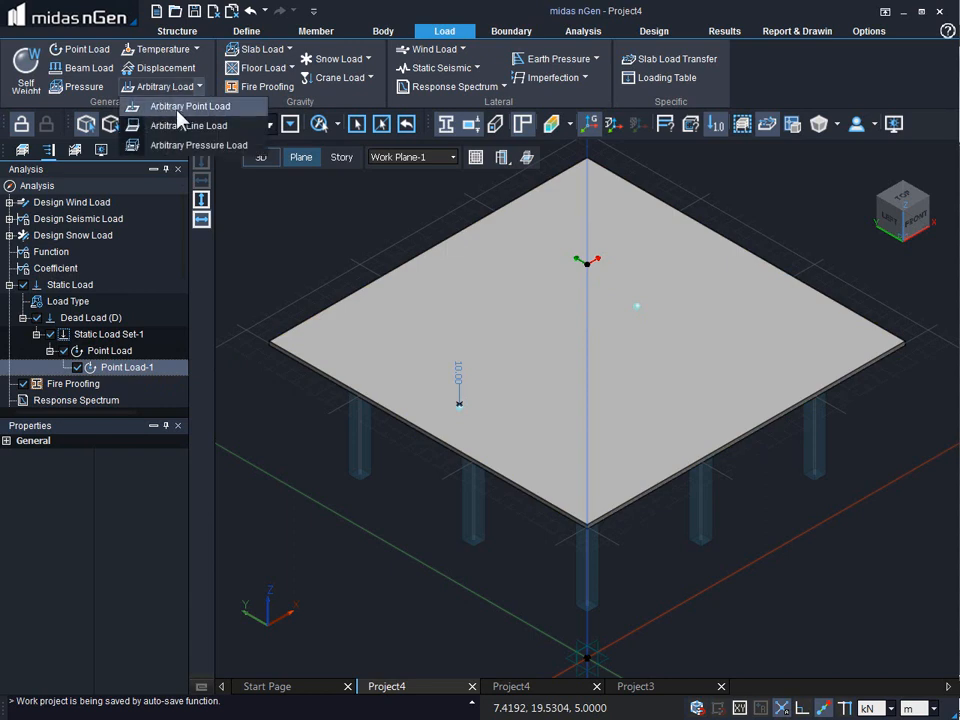
Add an Arbitrary Point Load of Z = -10 at a slab point under Static Load Set-1
click(190, 106)
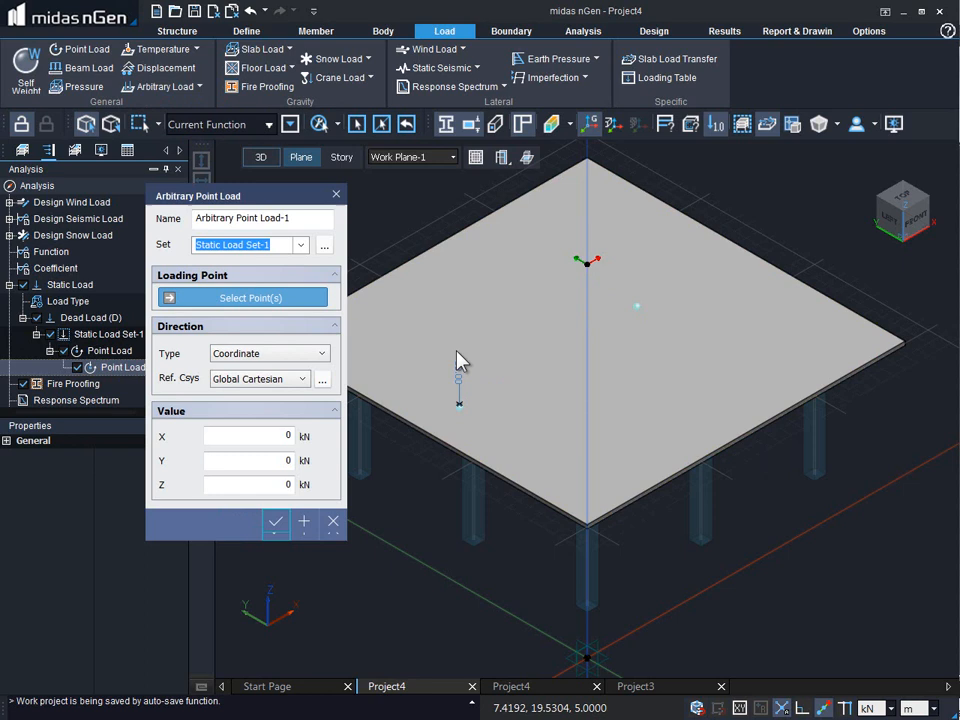
mouse_move(640, 318)
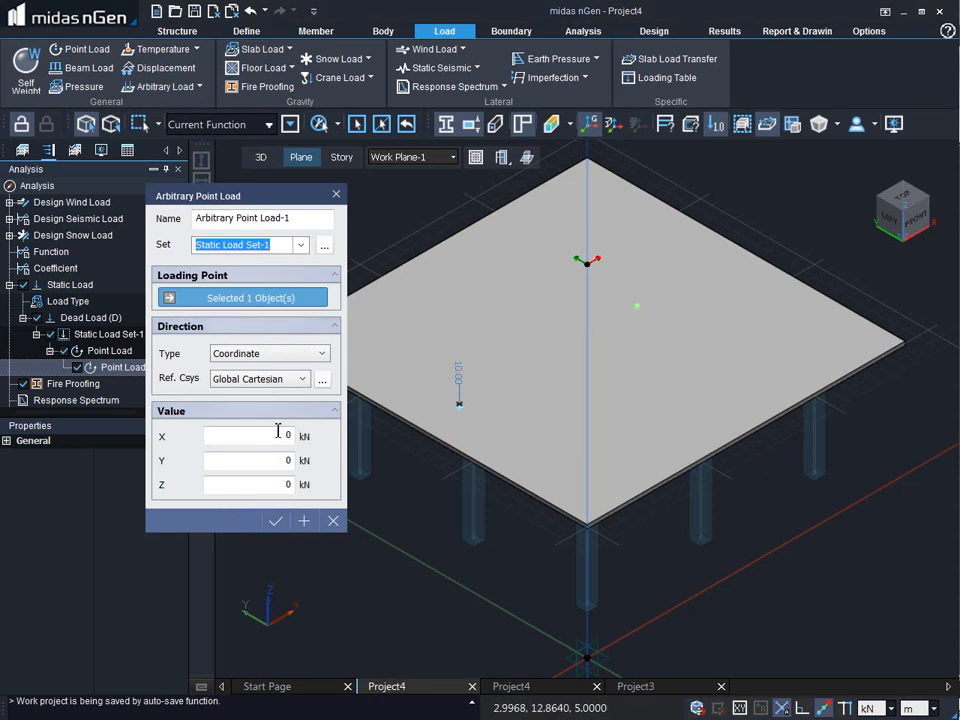
click(250, 486)
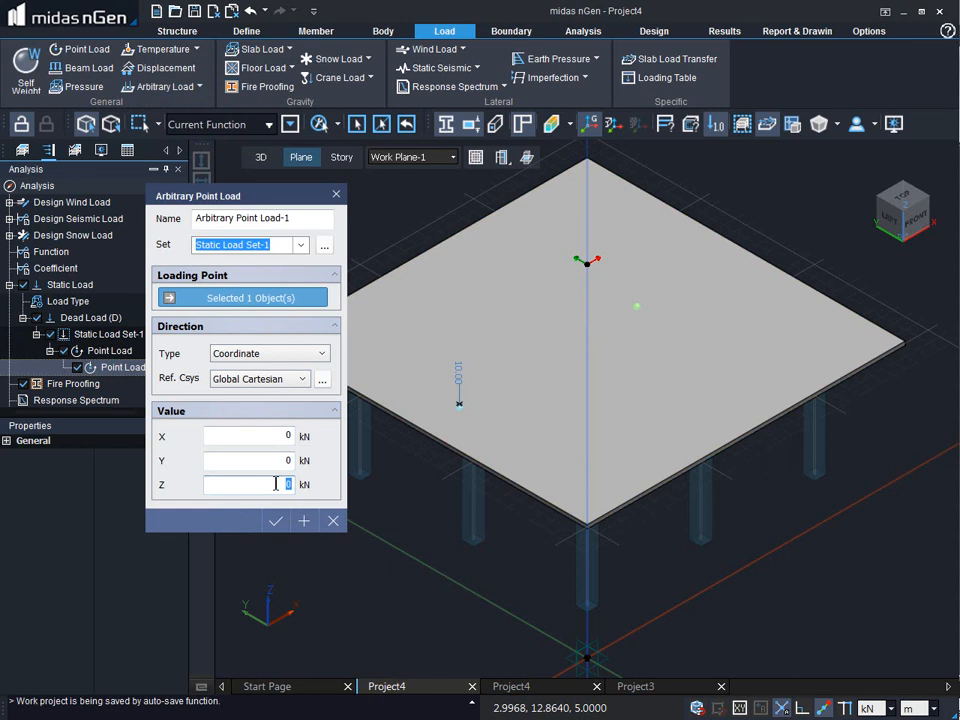
text(-10)
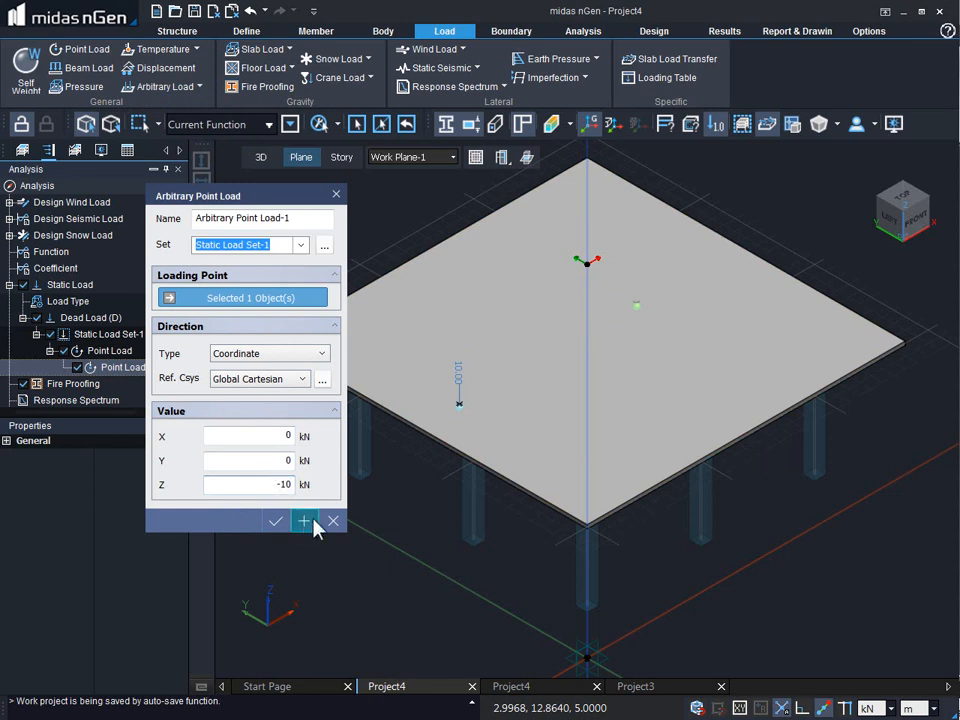
click(304, 520)
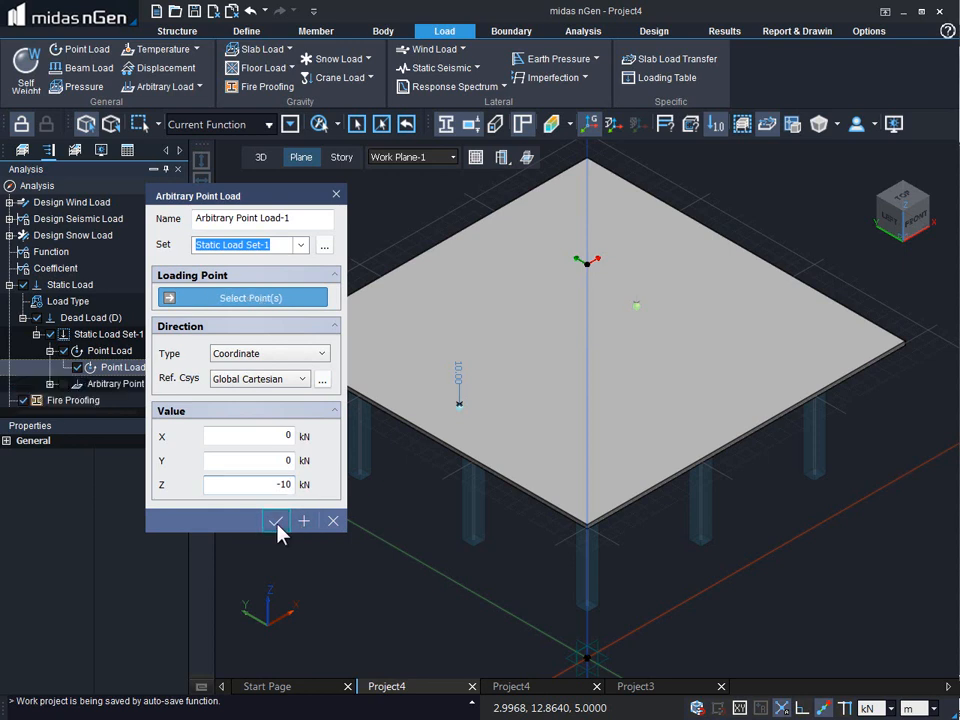
click(276, 520)
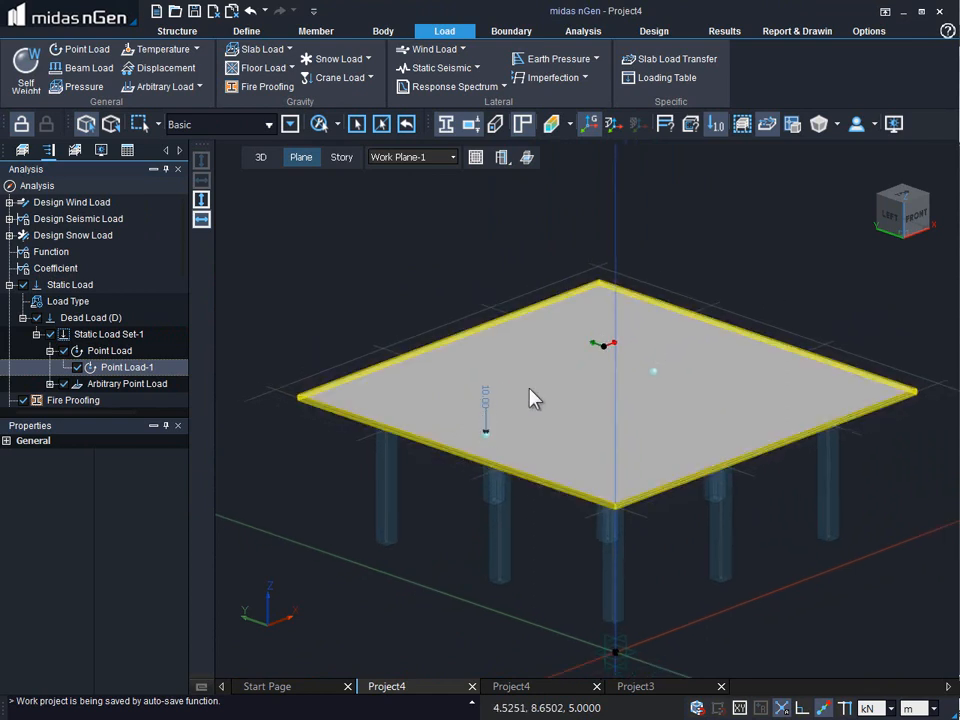
mouse_move(668, 404)
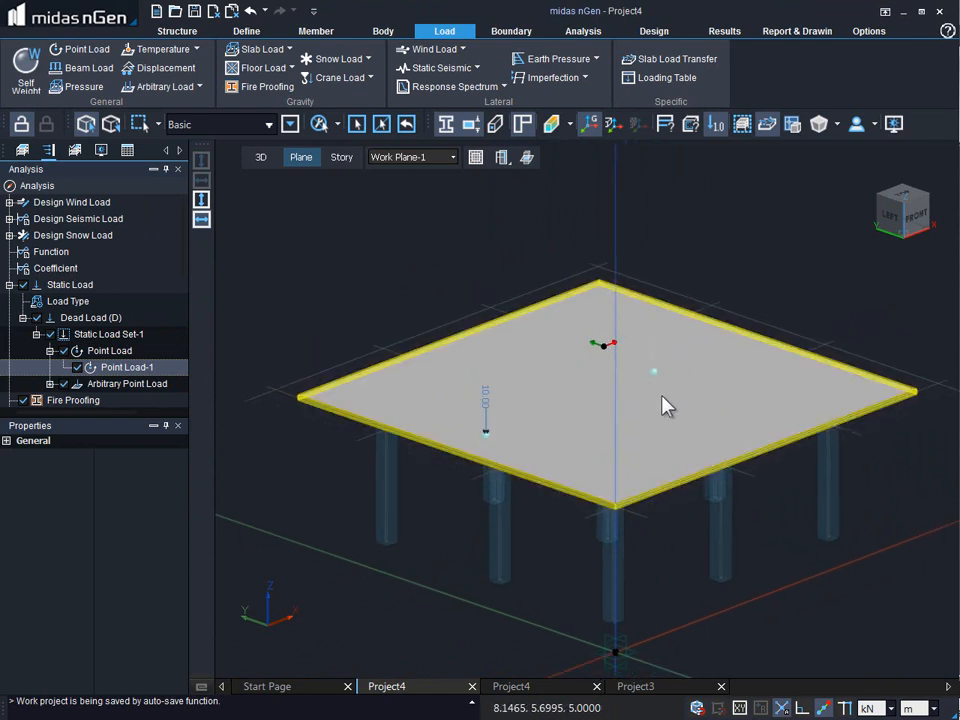
Run the static analysis with Analysis for Design-1 checked
click(582, 32)
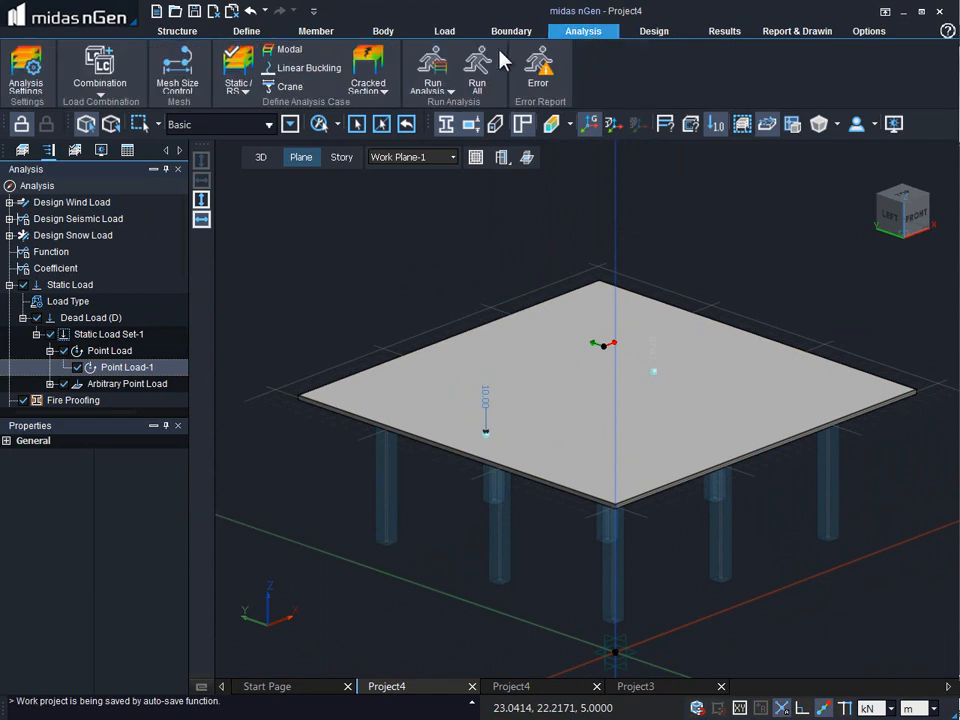
click(432, 62)
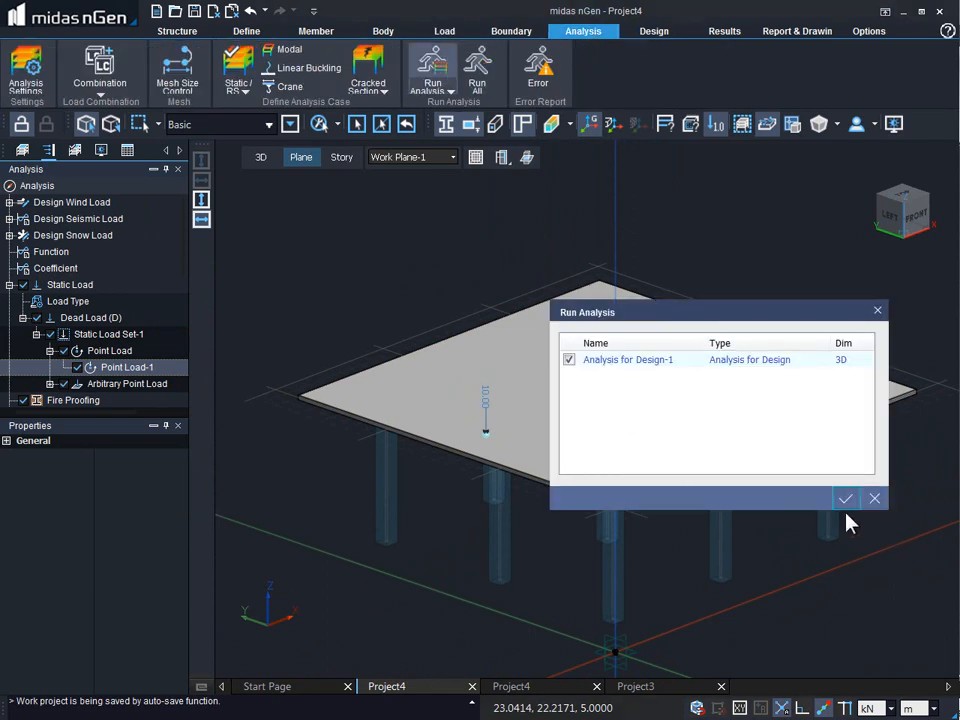
click(844, 498)
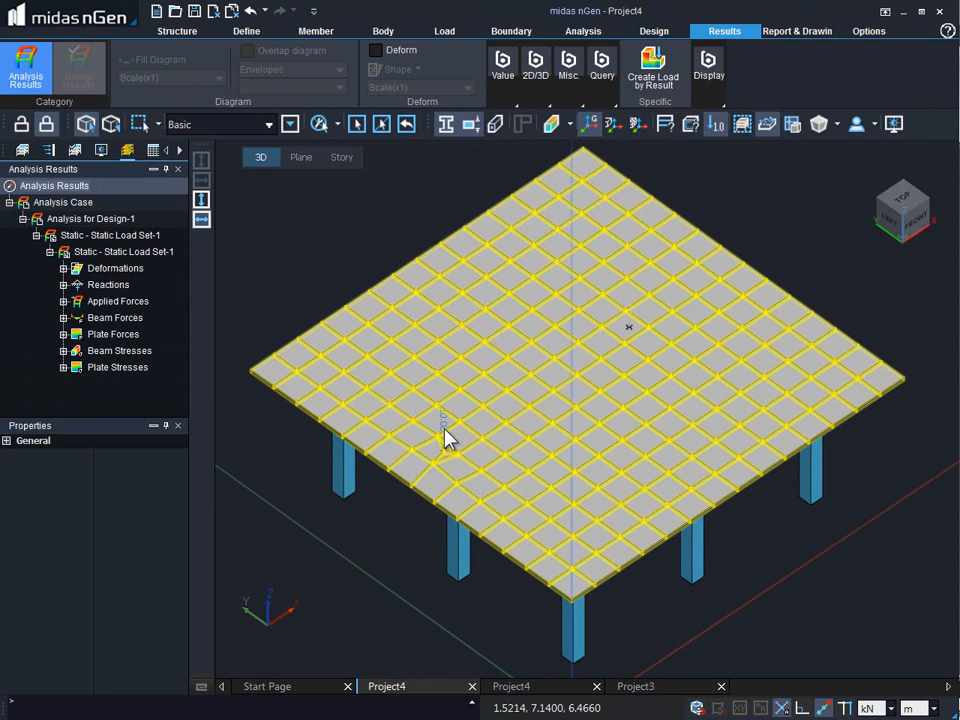
mouse_move(470, 476)
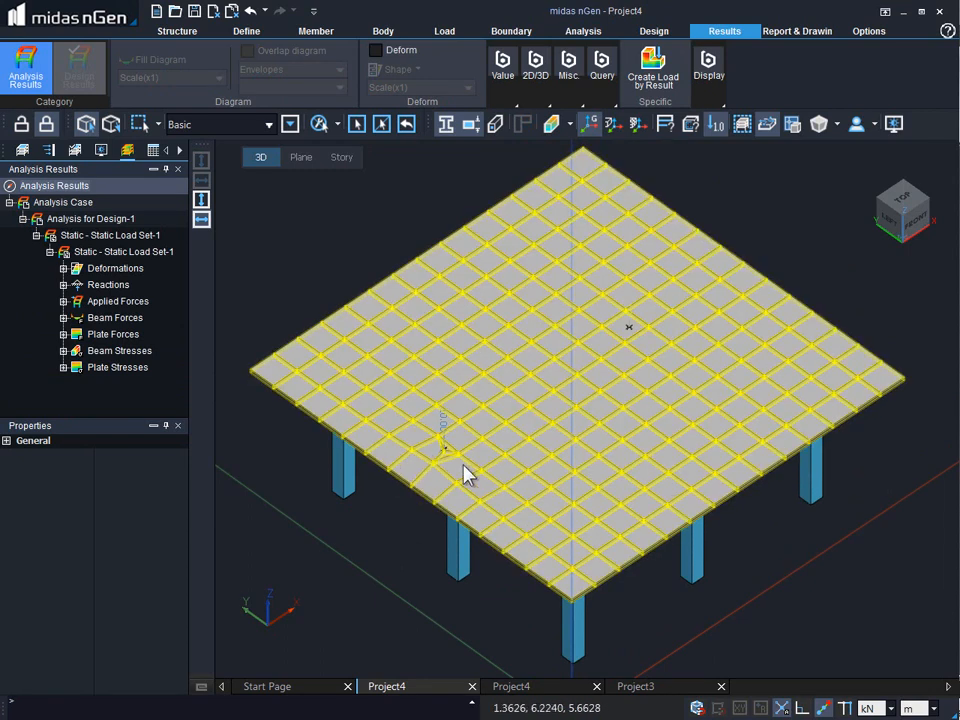
mouse_move(444, 472)
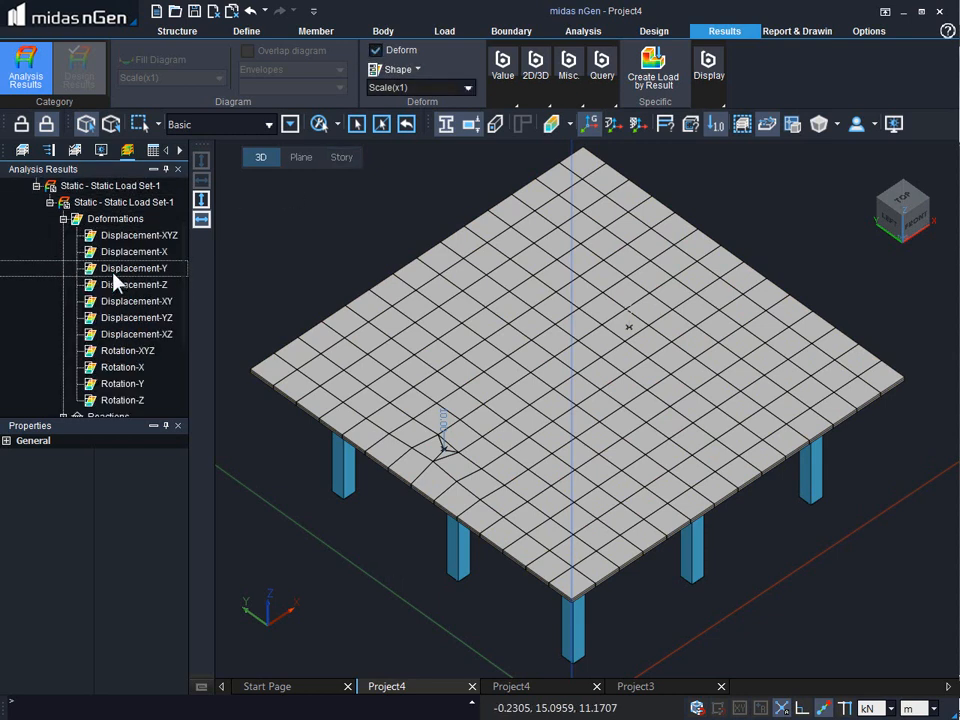
Display the Displacement-Z deformation contour for Static Load Set-1 on the slab
click(134, 284)
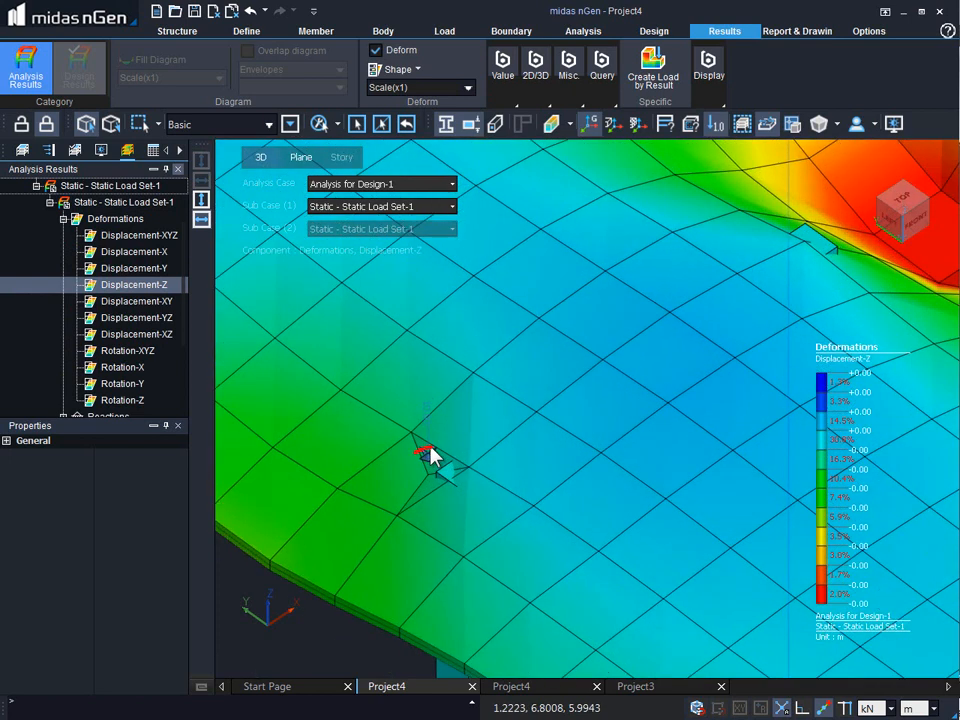
Select the slab to list its properties beside the peak deflection zone under the point load
click(430, 470)
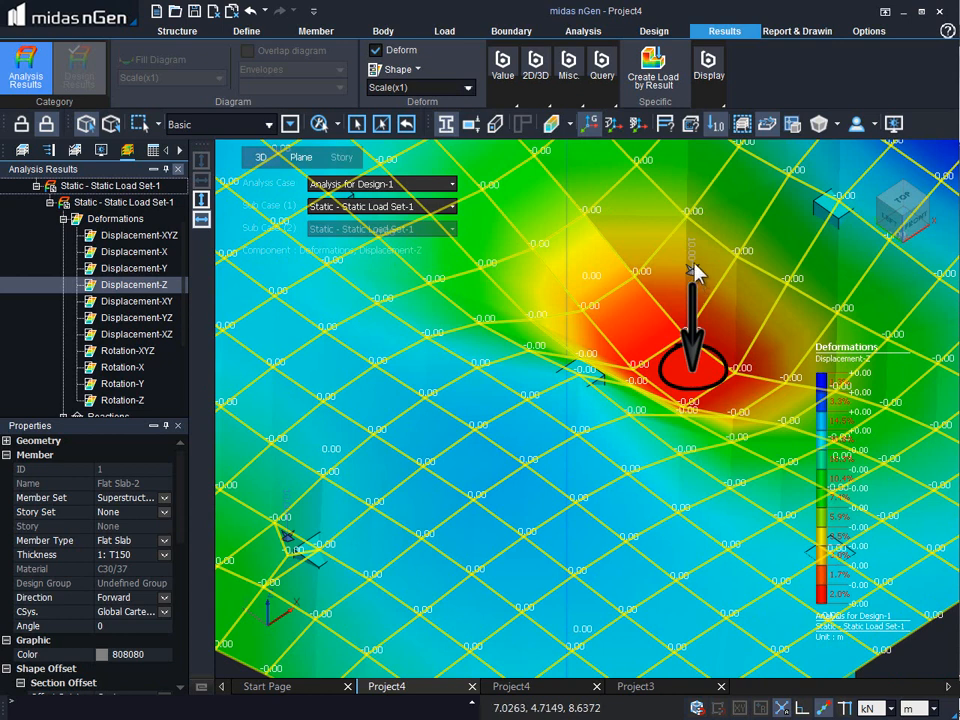
mouse_move(696, 264)
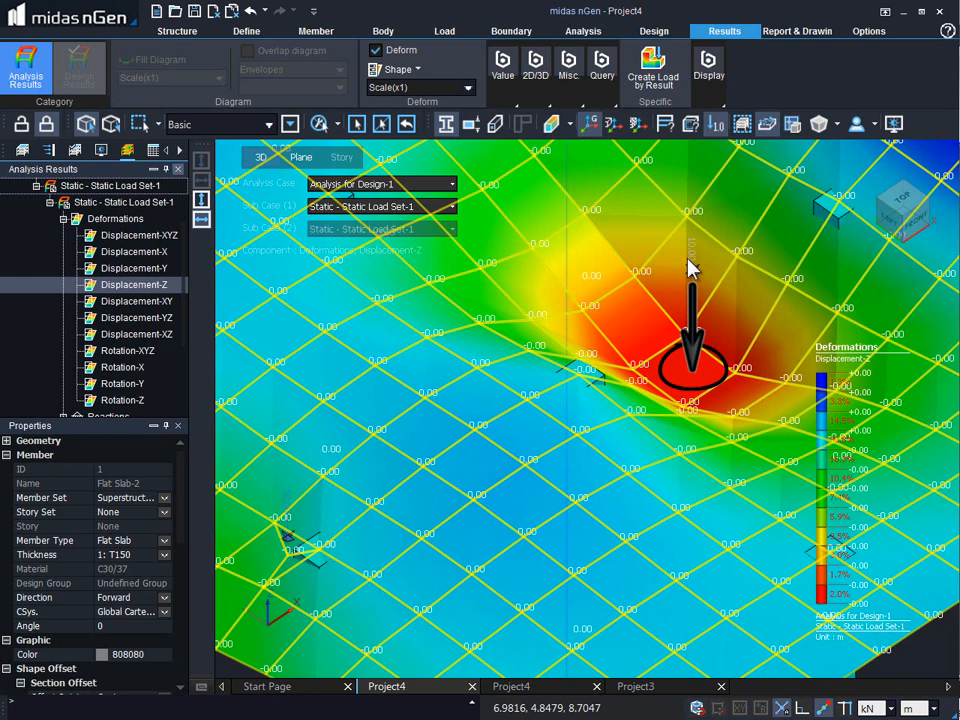
mouse_move(688, 270)
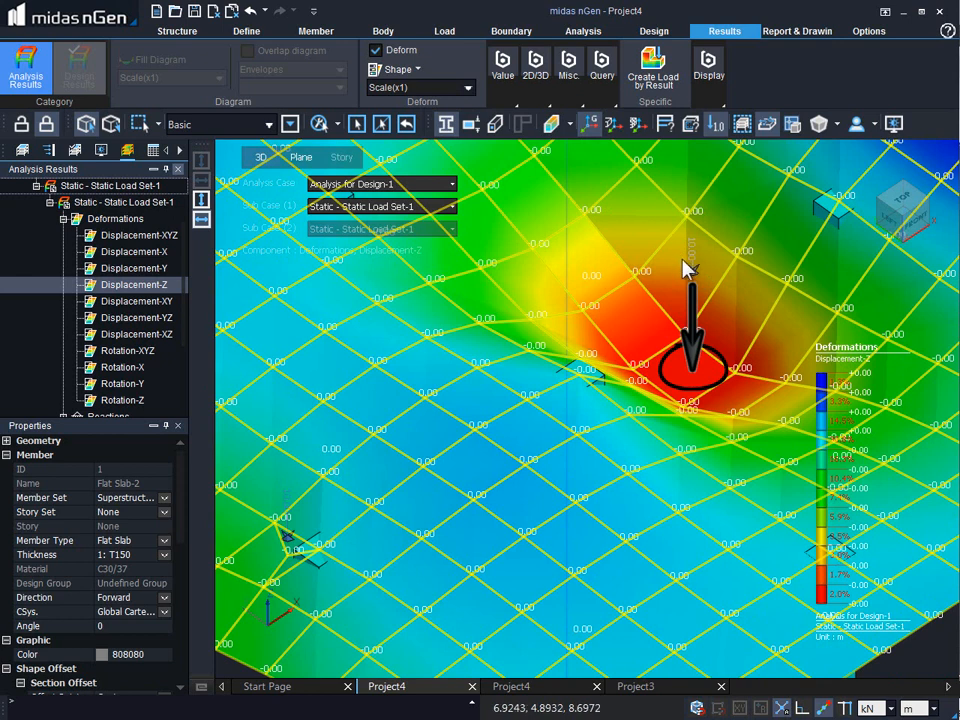
mouse_move(686, 270)
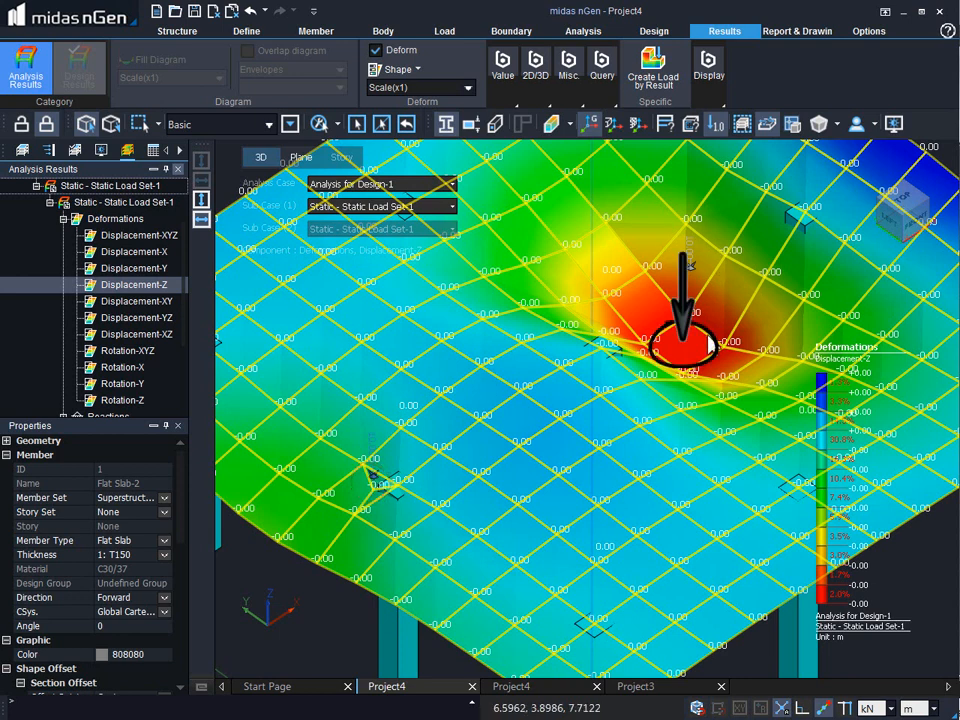
mouse_move(692, 292)
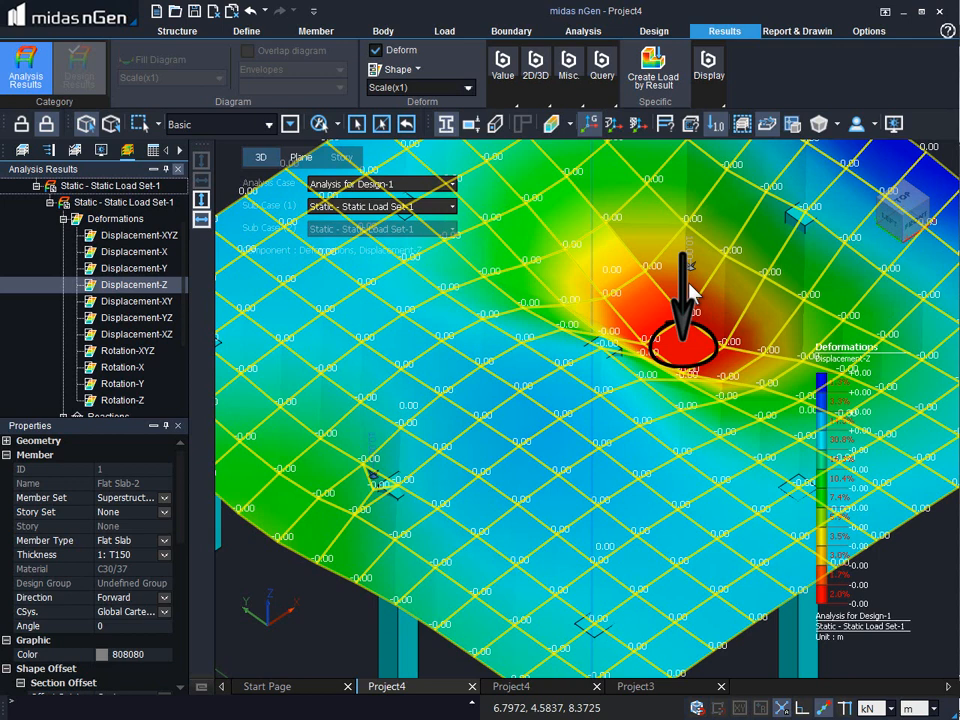
mouse_move(710, 272)
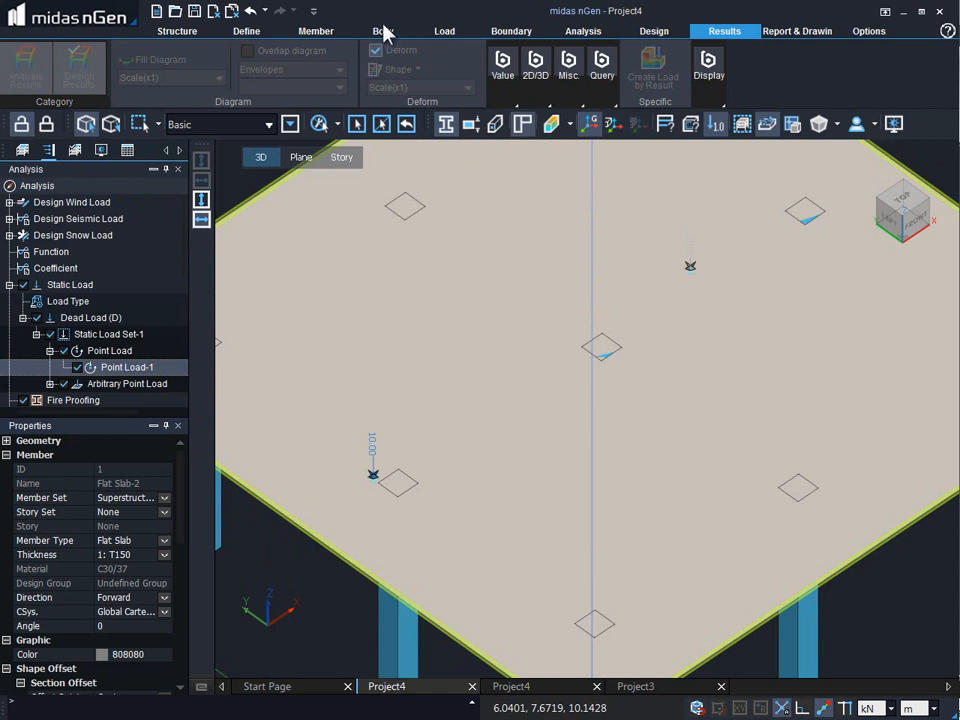
Sketch an arc and a straight line curve over the slab on its top work plane
click(384, 30)
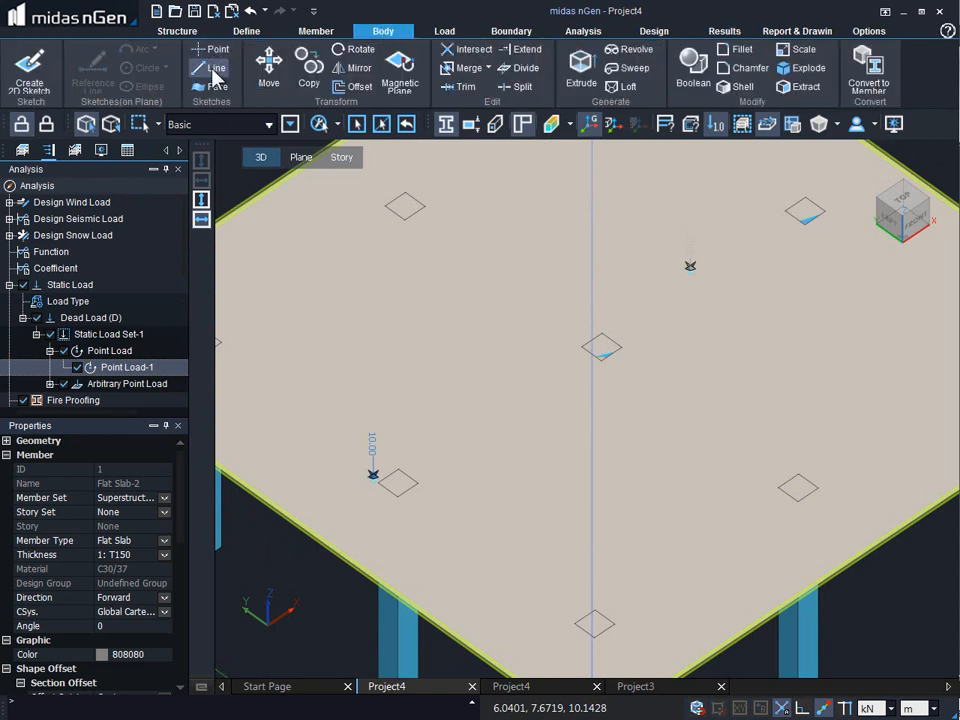
click(300, 156)
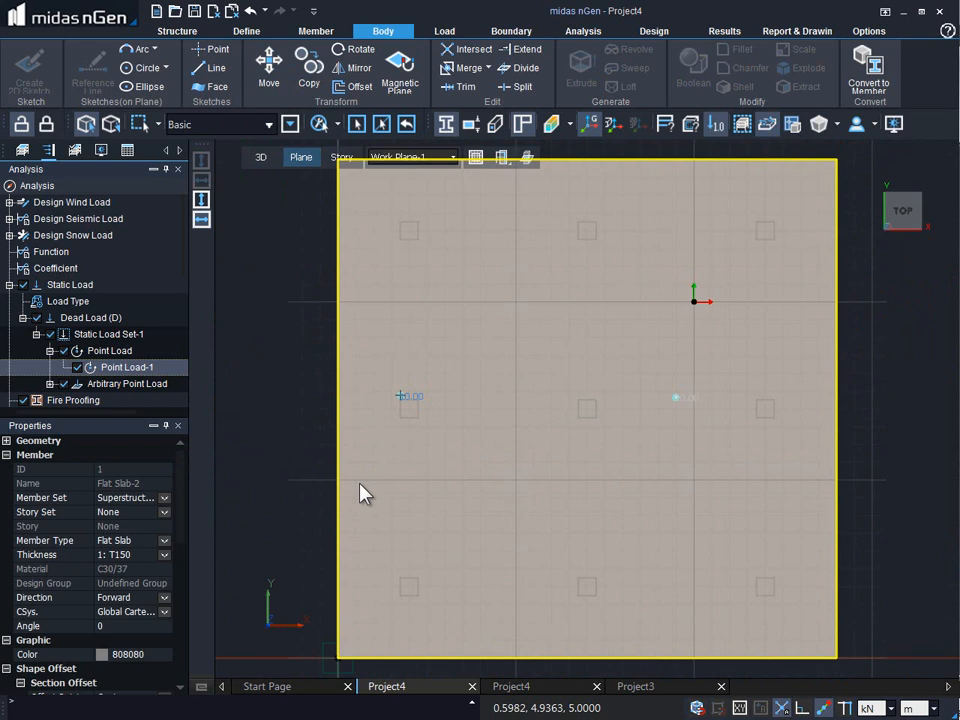
click(216, 68)
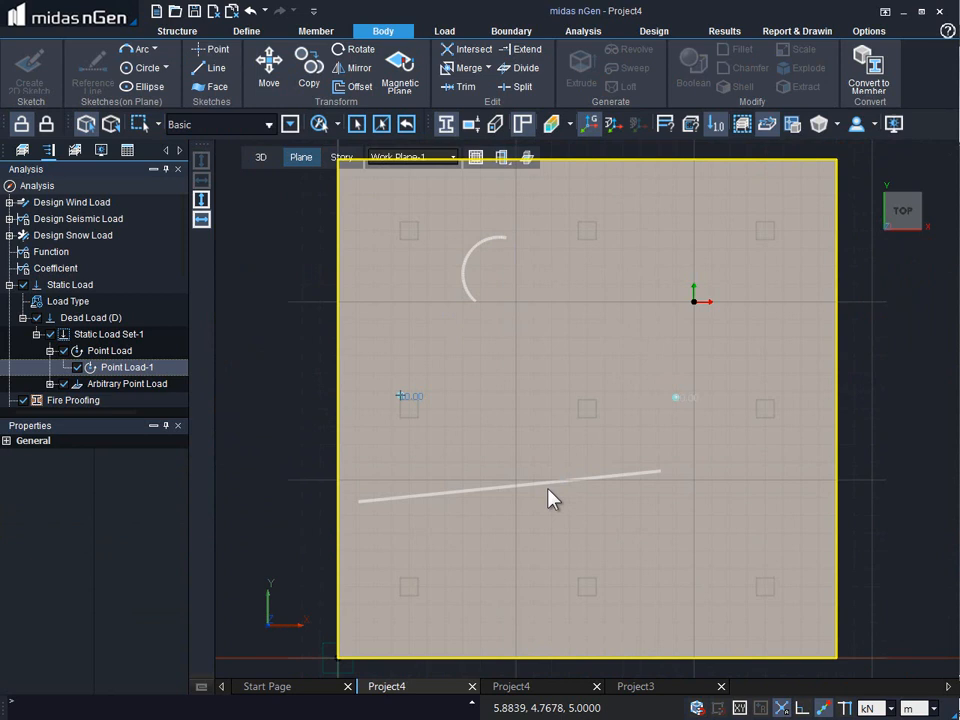
mouse_move(484, 258)
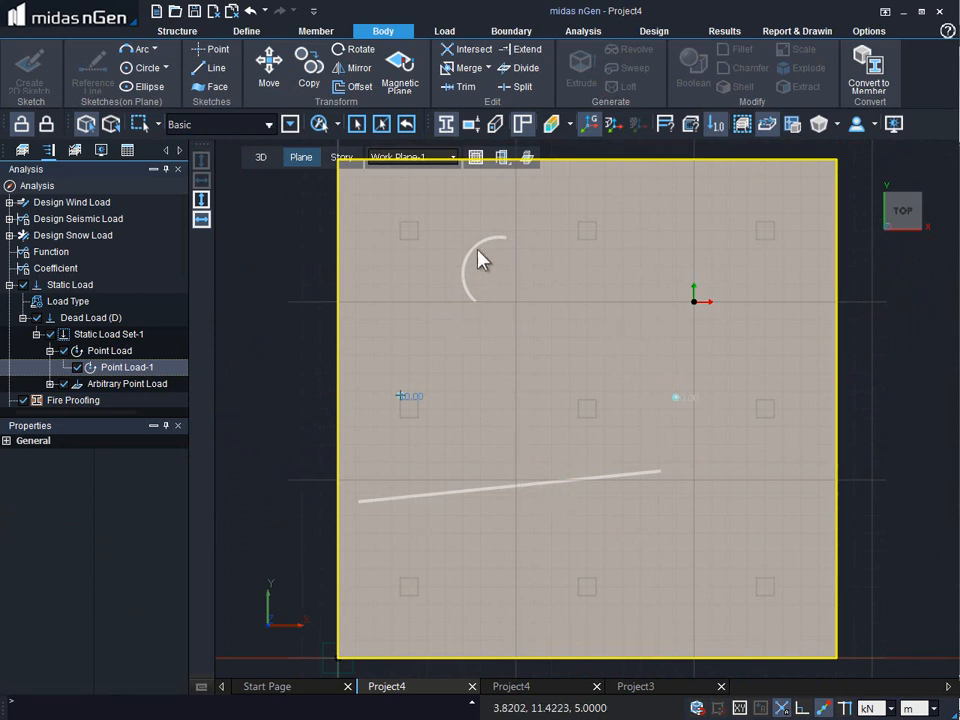
mouse_move(518, 356)
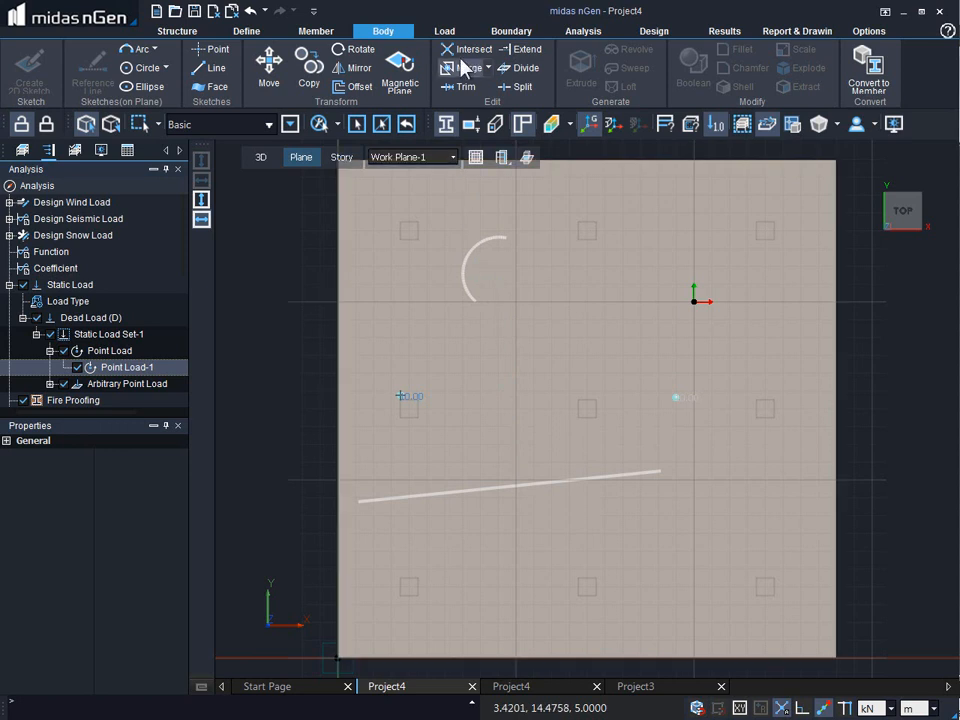
Apply an Arbitrary Line Load of W1 = -10 kN/m in Z along both curves, discarding old results
click(444, 32)
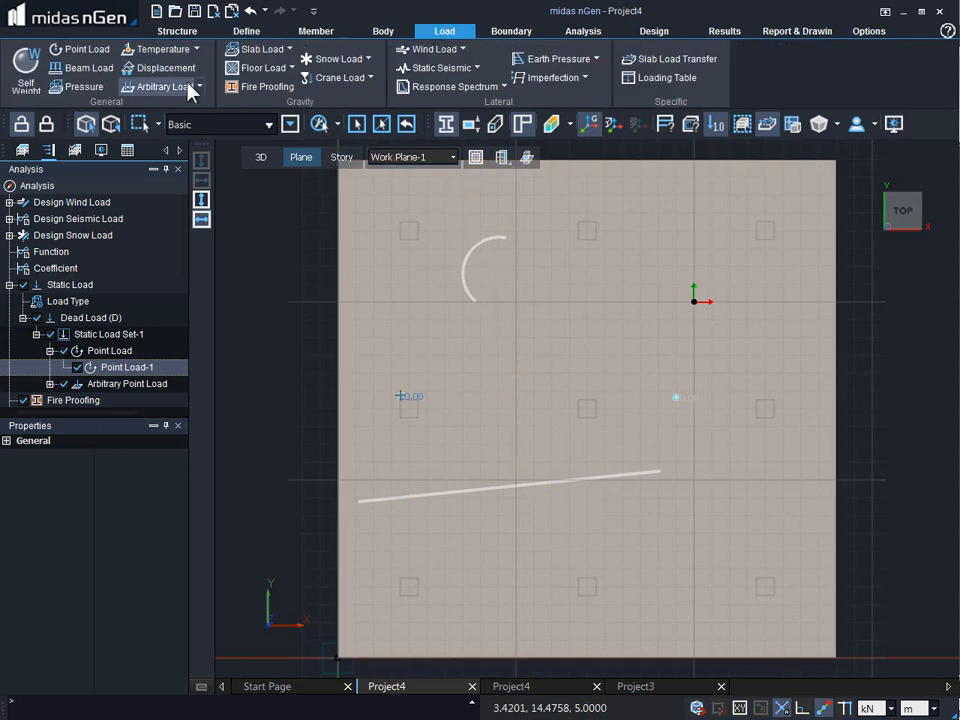
click(164, 86)
text(-10)
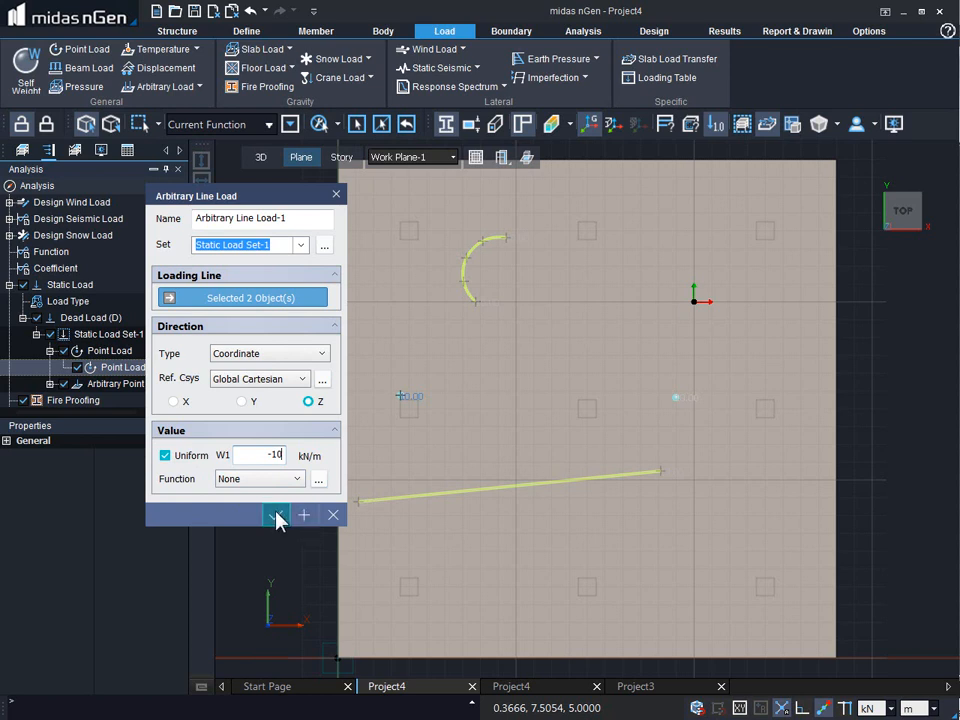
click(276, 516)
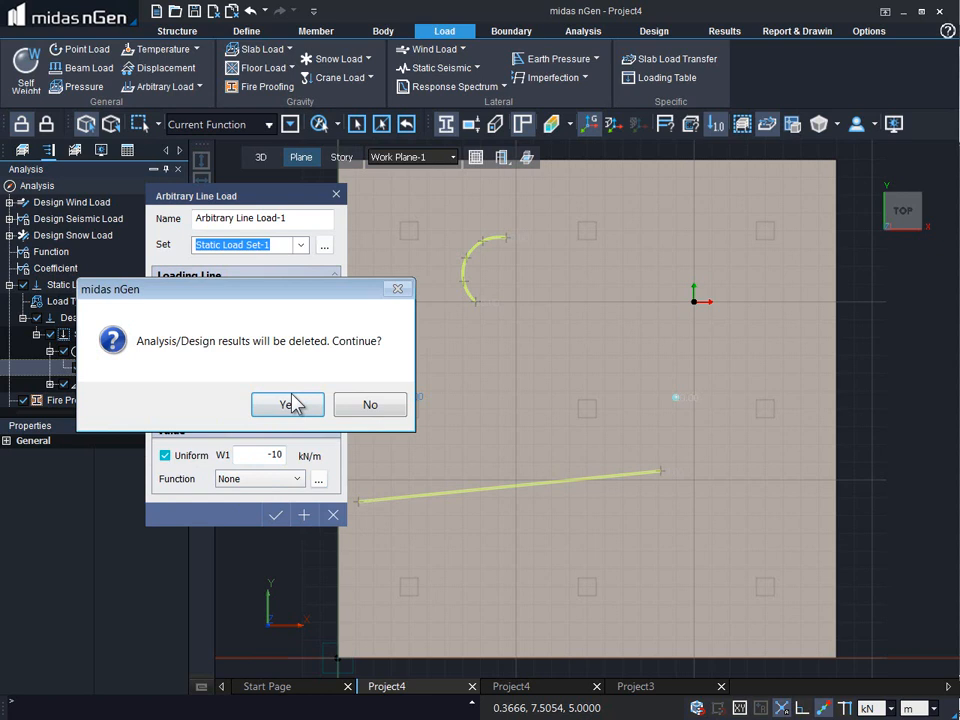
click(288, 404)
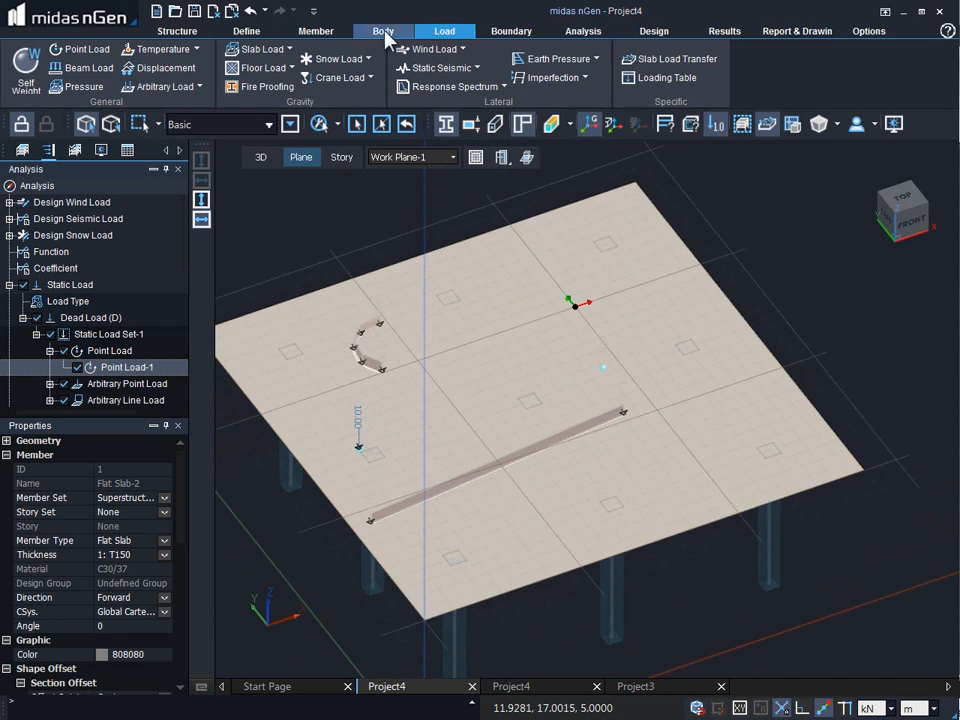
Start the Face command from the Body tab to sketch the pentagon on the slab
click(384, 32)
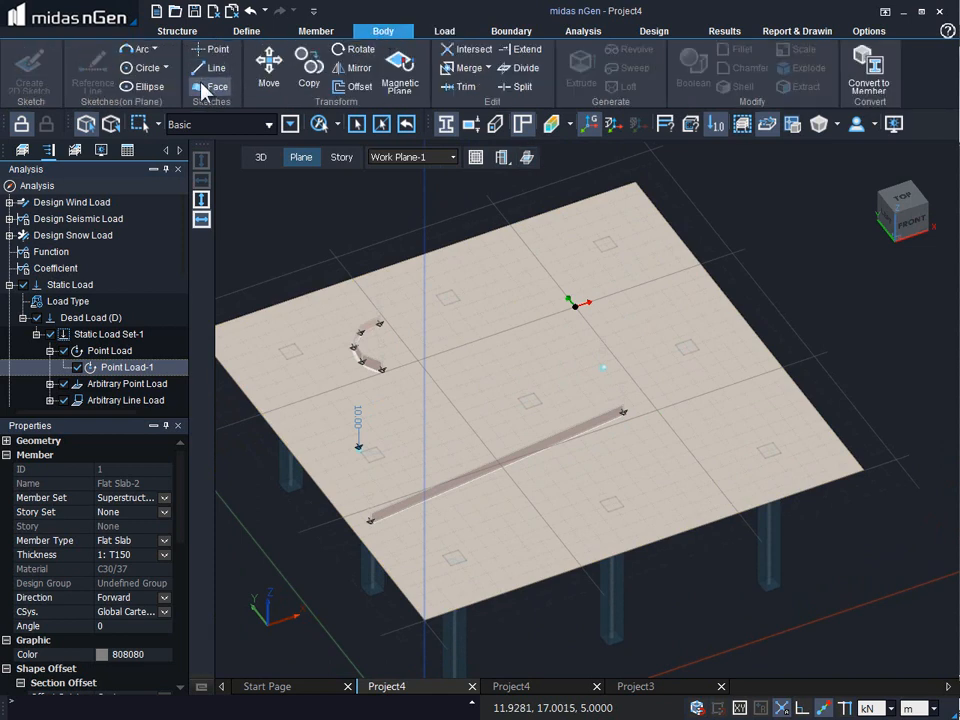
click(212, 88)
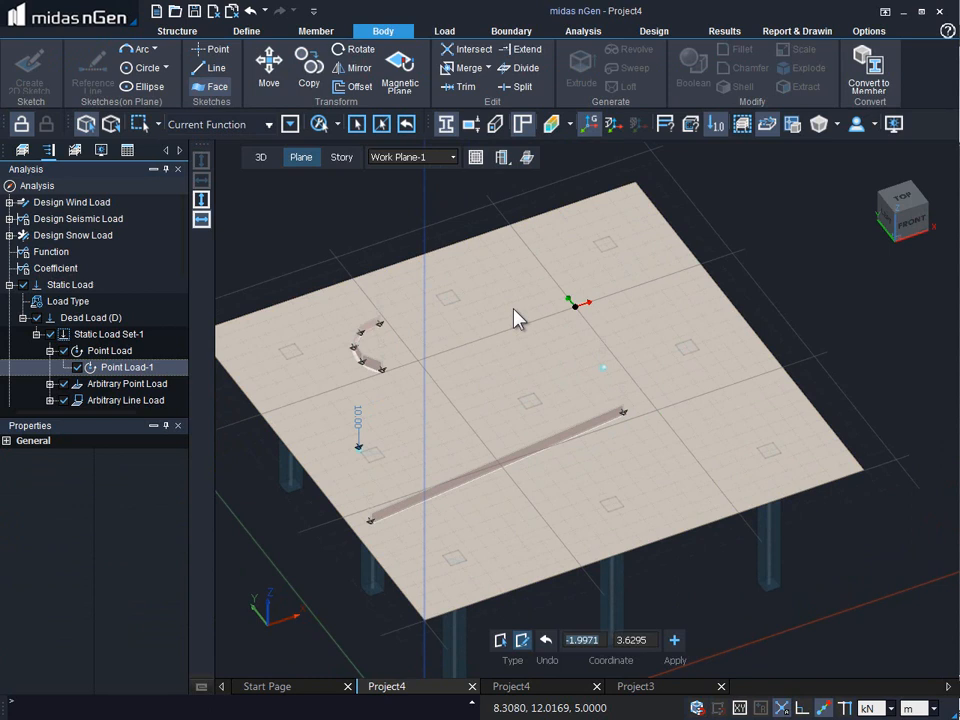
mouse_move(350, 228)
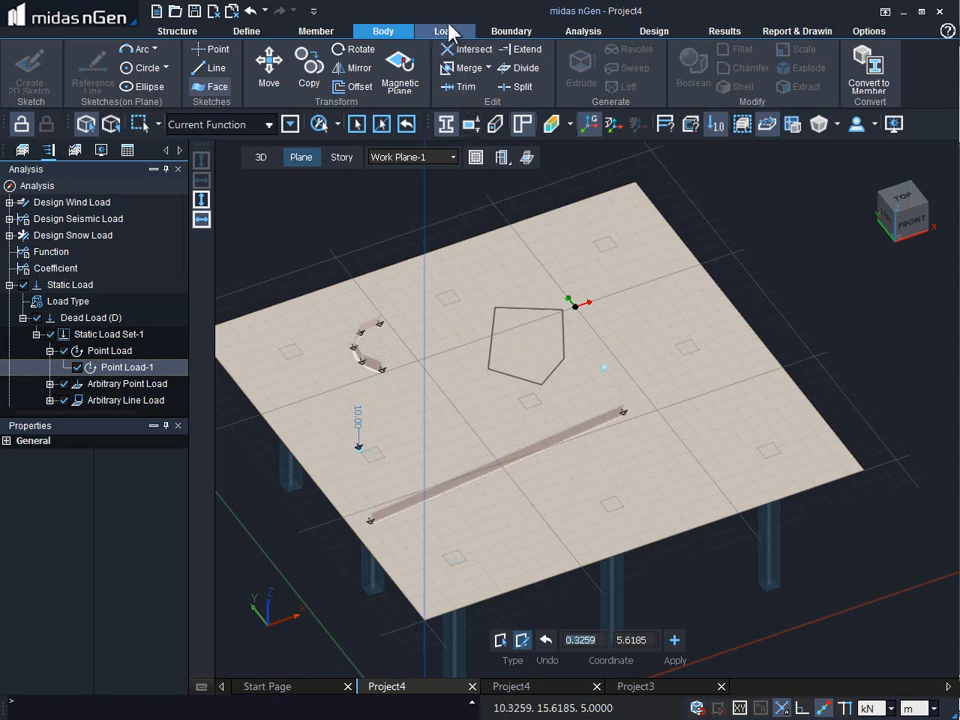
Apply an Arbitrary Pressure load of -10 kN/m², Normal type, to the pentagon face
click(444, 32)
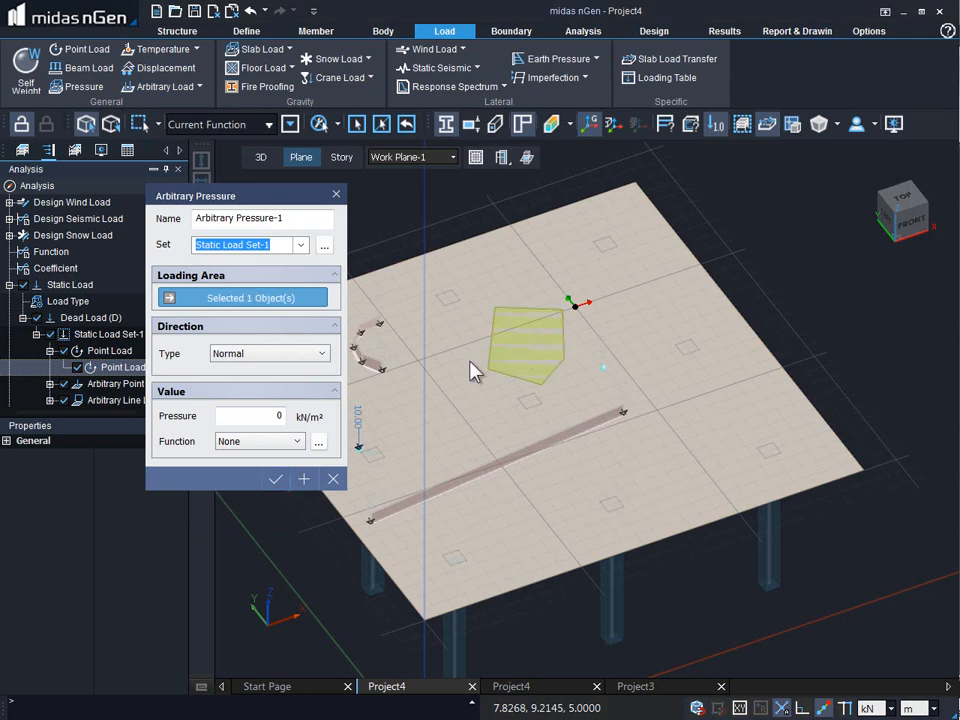
click(248, 416)
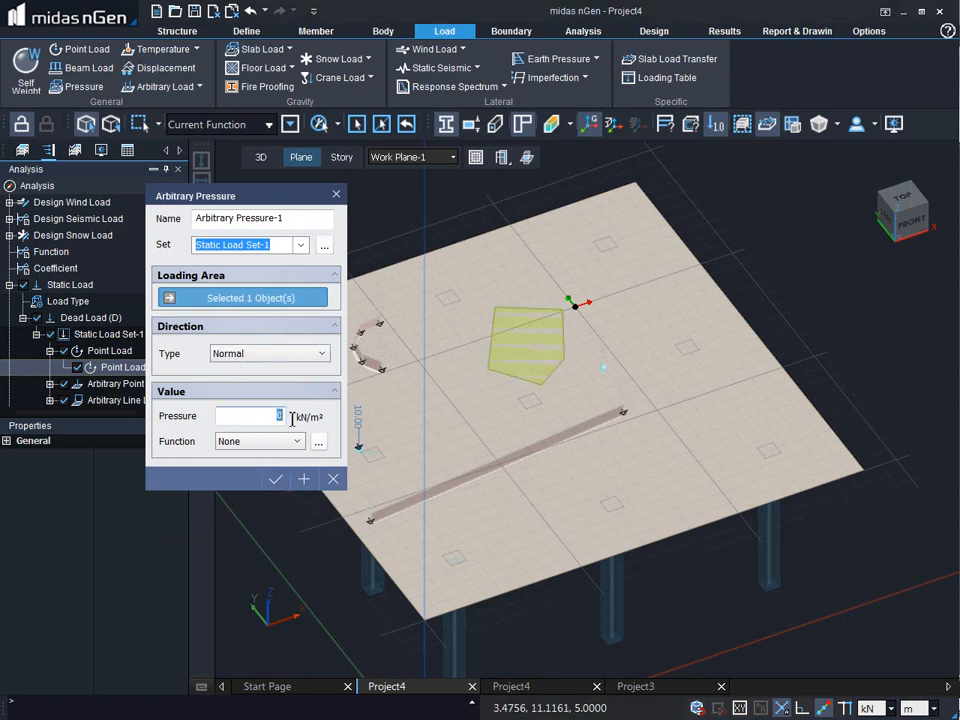
click(250, 416)
text(-10)
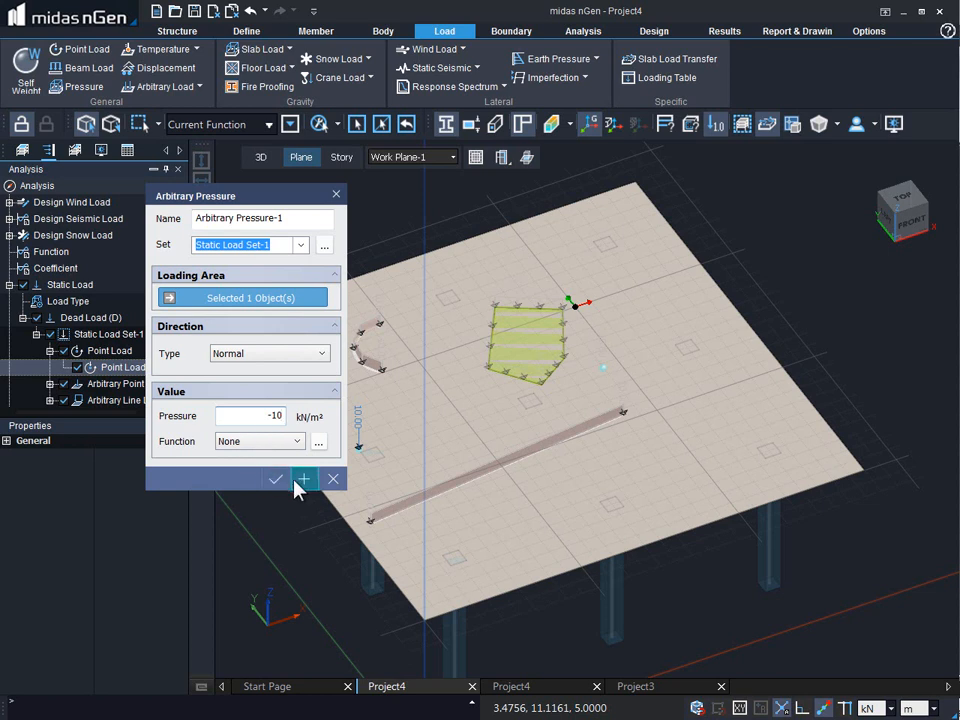
click(304, 480)
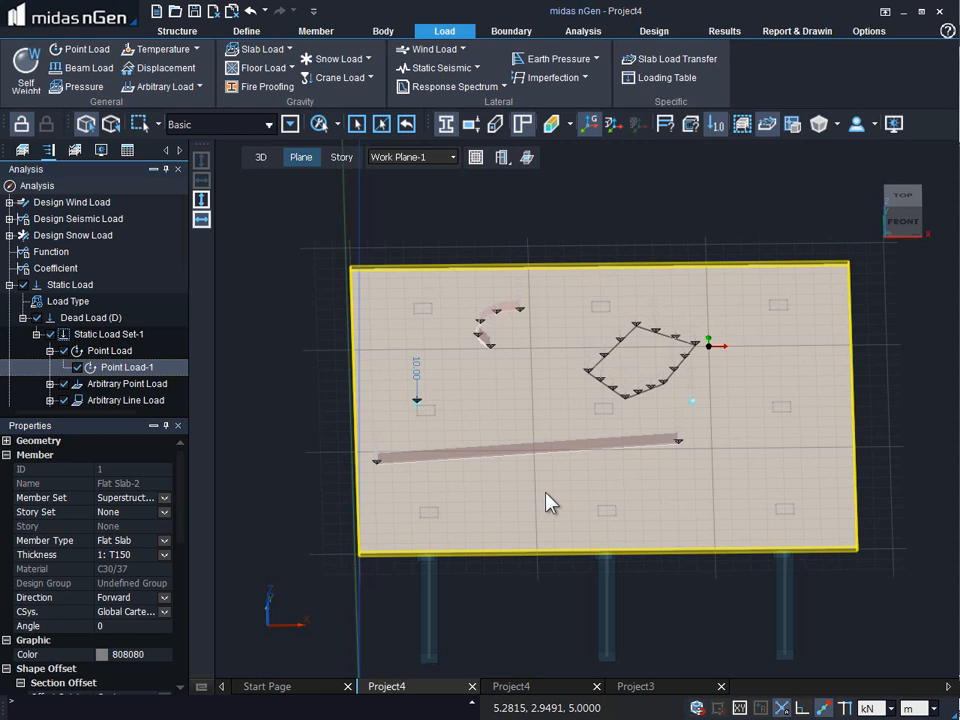
mouse_move(544, 486)
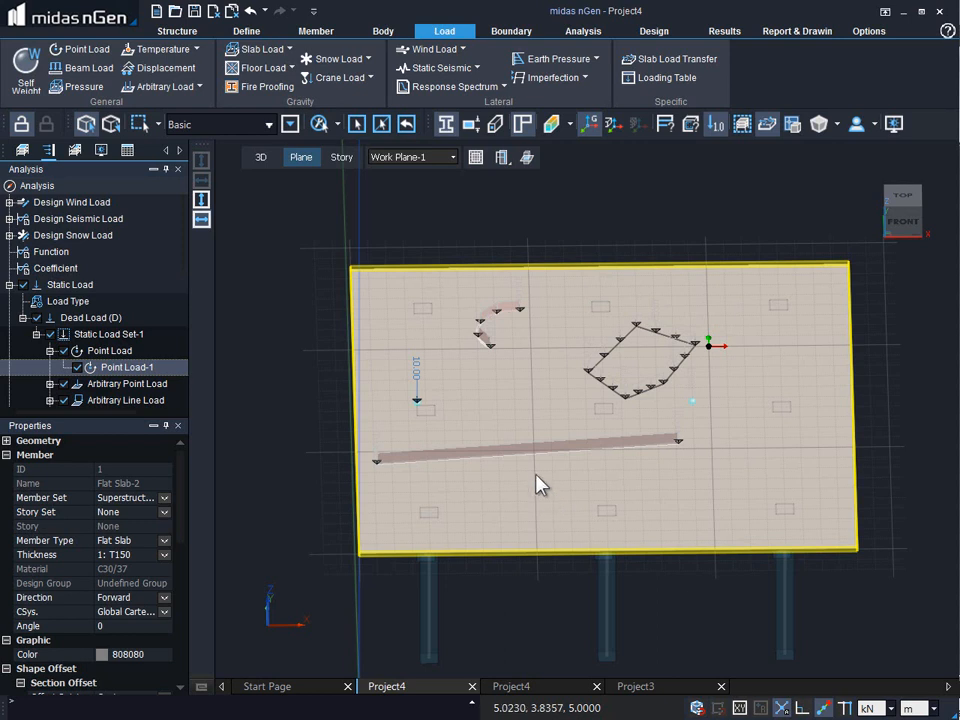
mouse_move(536, 476)
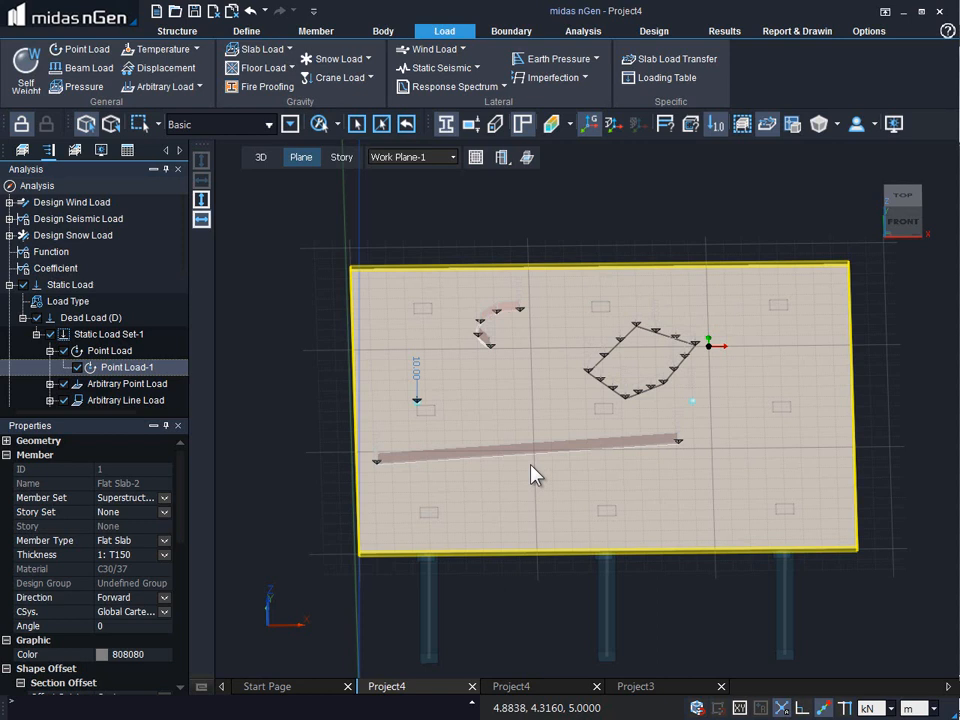
mouse_move(564, 480)
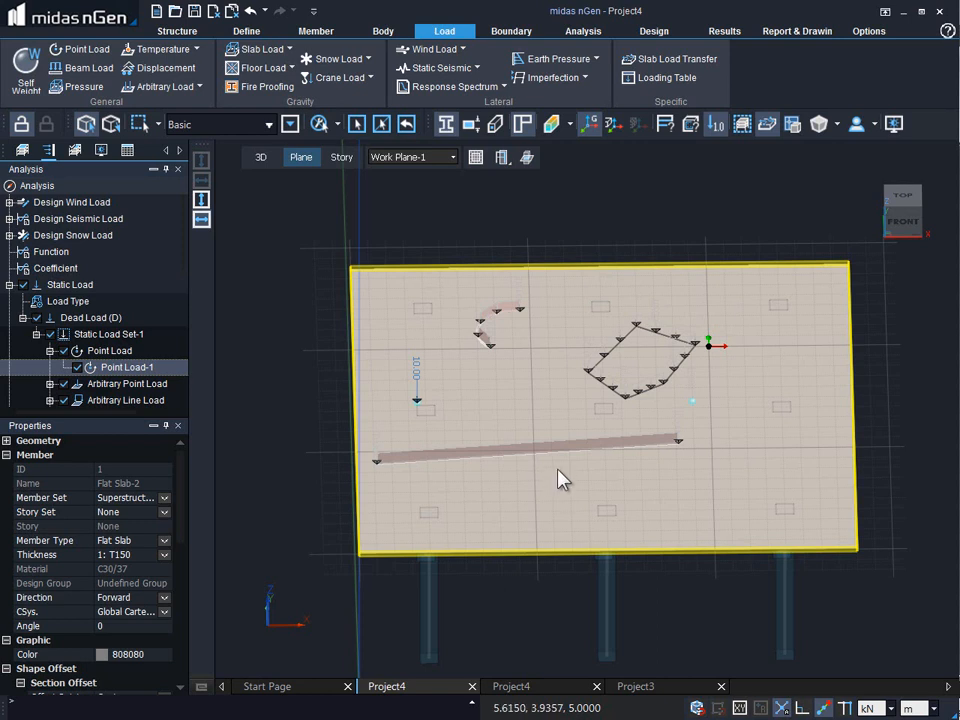
mouse_move(556, 384)
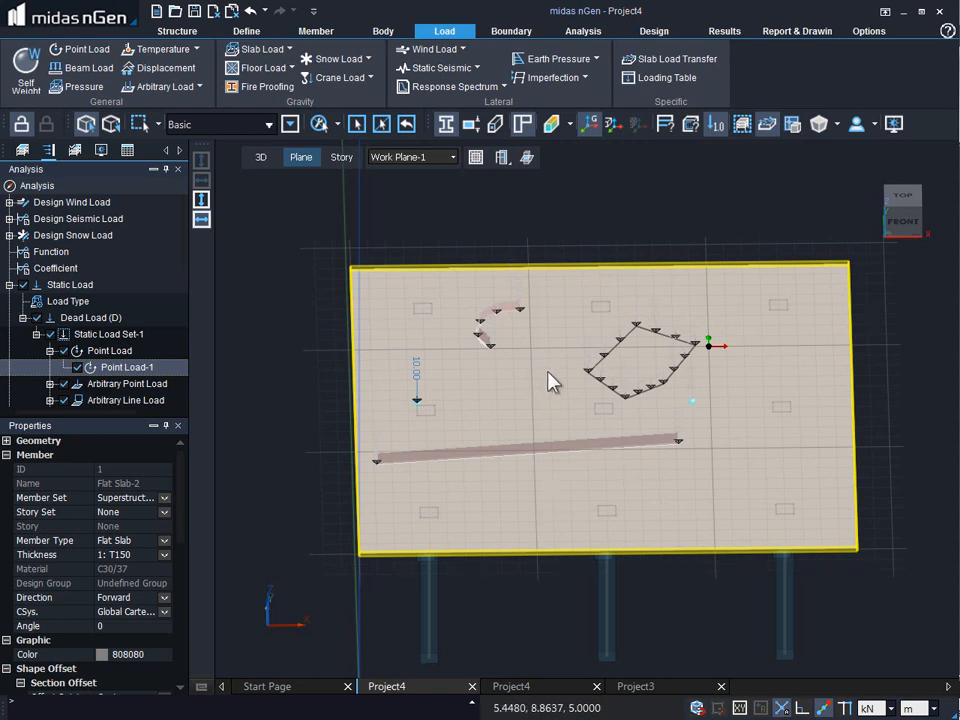
click(260, 156)
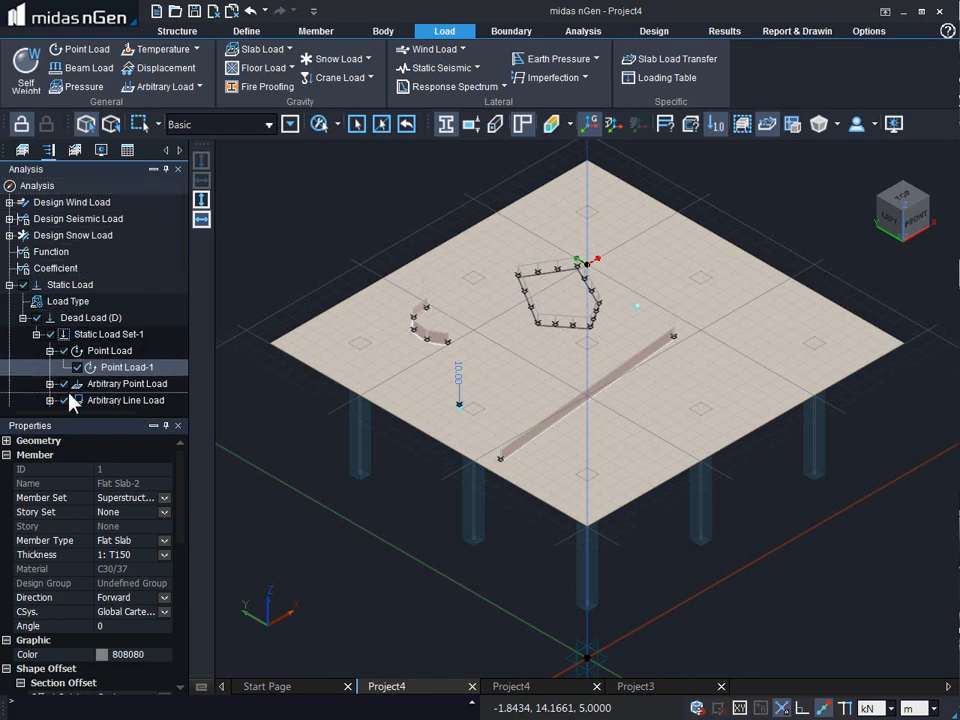
mouse_move(52, 400)
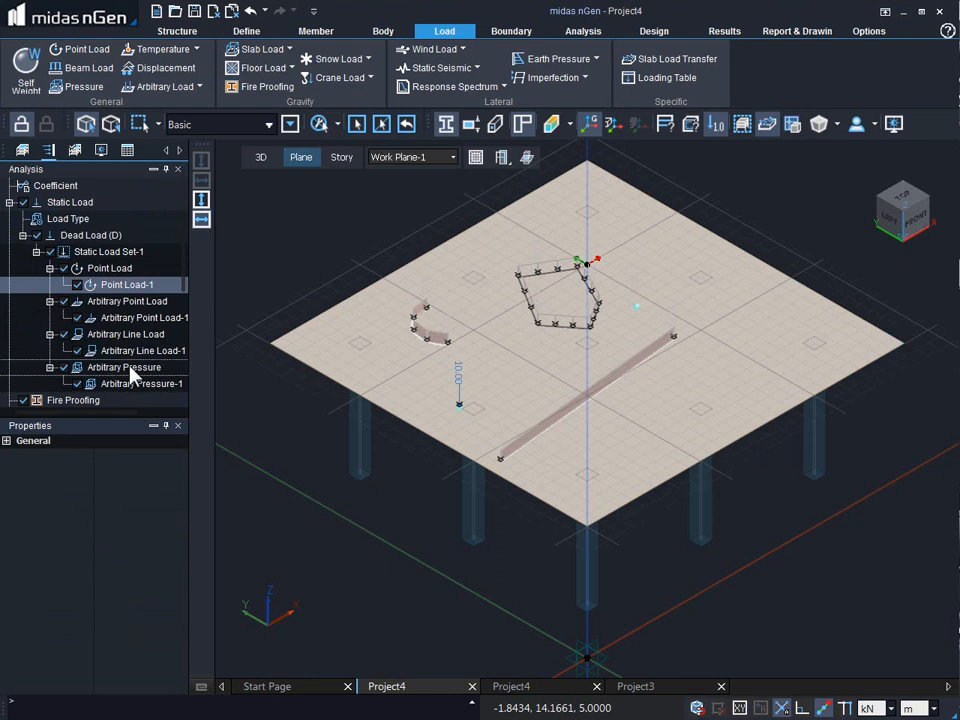
Select Arbitrary Pressure under Static Load Set-1 and bring up its context menu
click(124, 368)
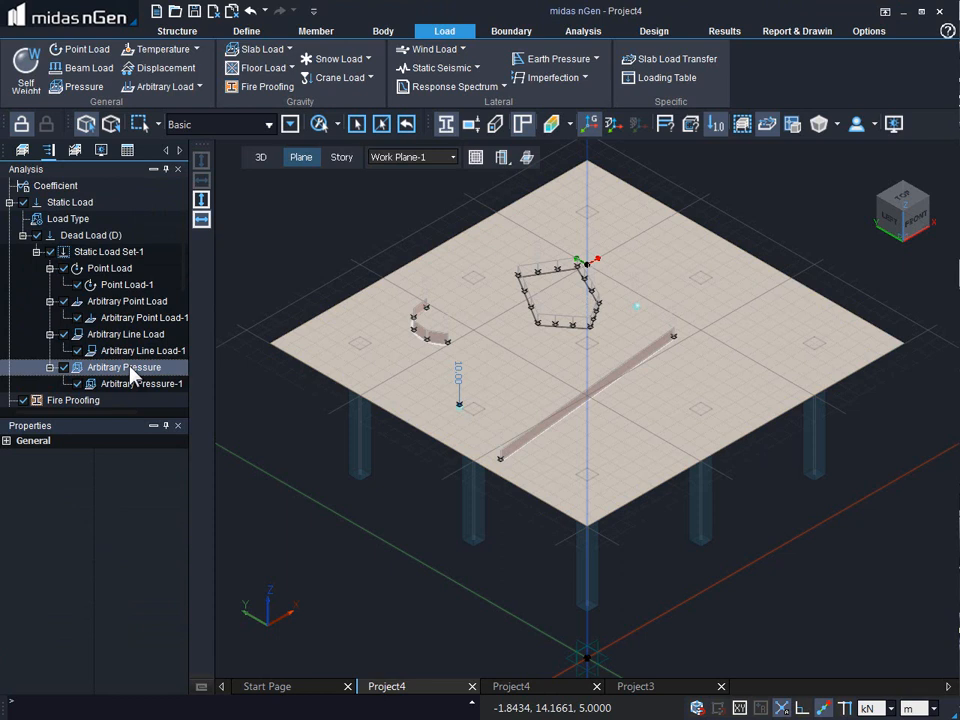
right_click(124, 368)
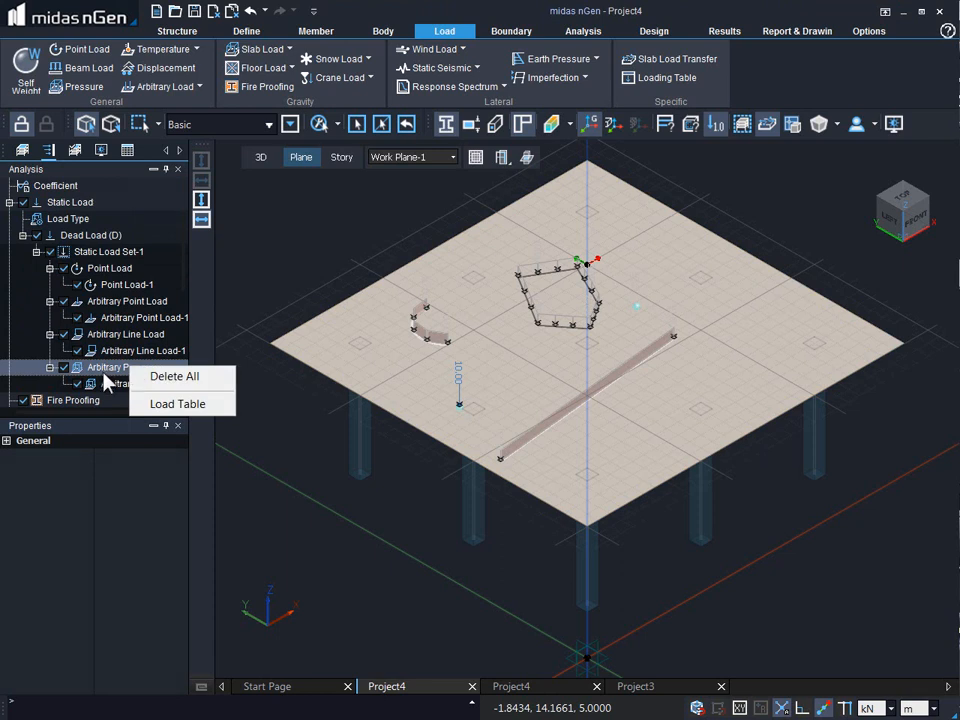
mouse_move(178, 404)
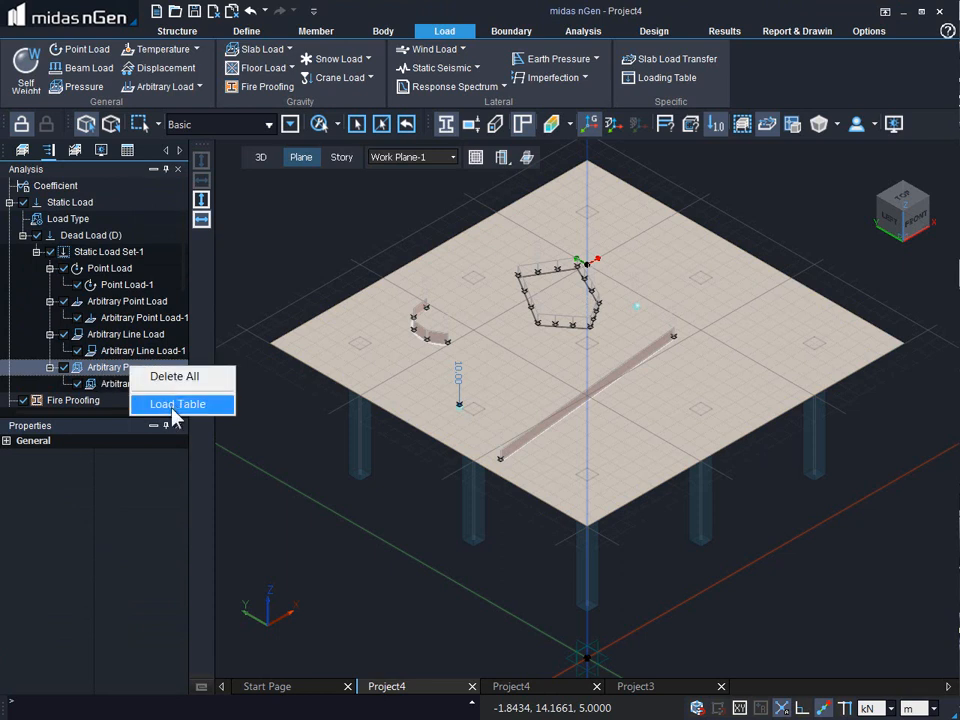
Open the Load Table showing -10 kN/m² on Face-13 in Z for the pressure load
click(178, 404)
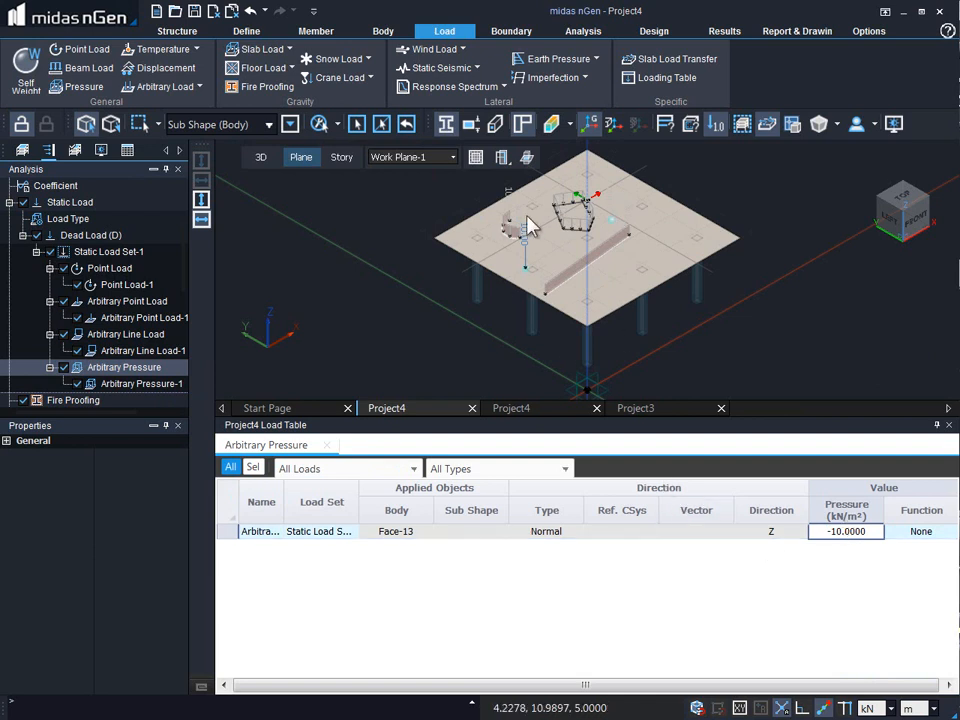
mouse_move(476, 280)
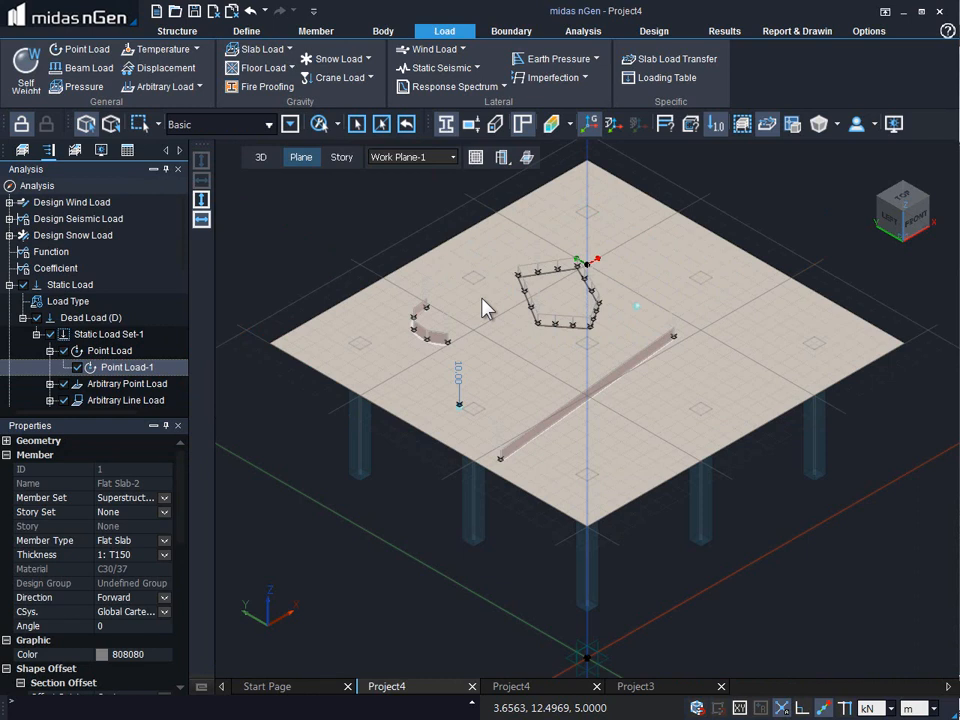
mouse_move(318, 460)
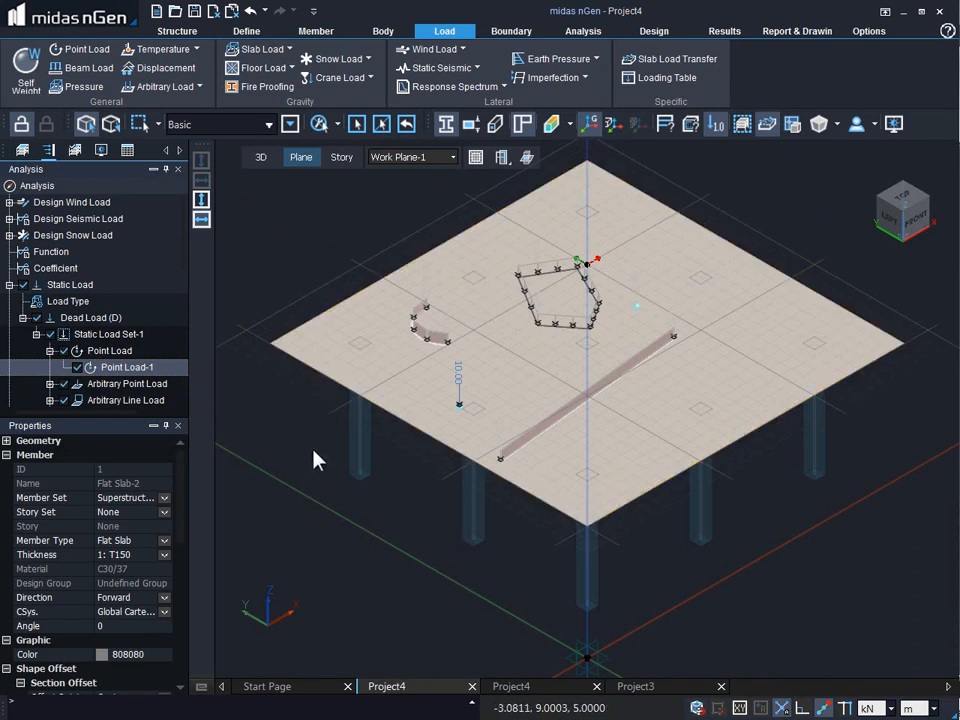